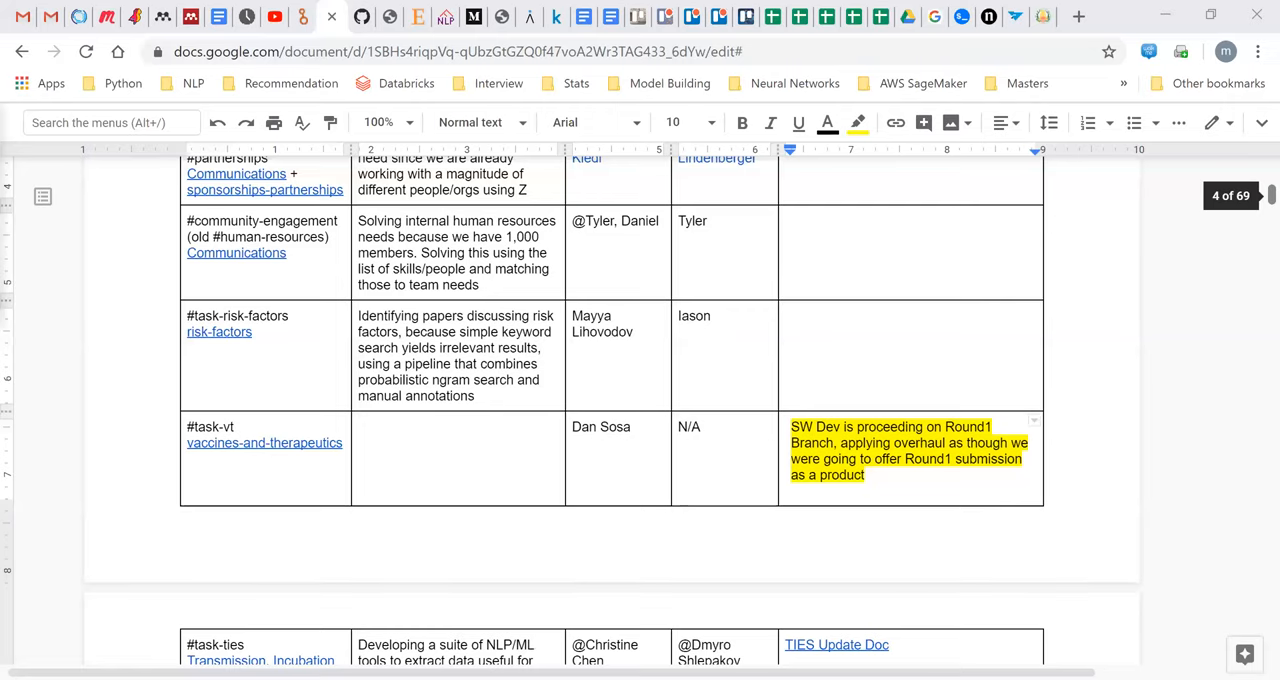
Note in the metadata-social row that Ali will be catching up with the team this week
scroll("down", 3)
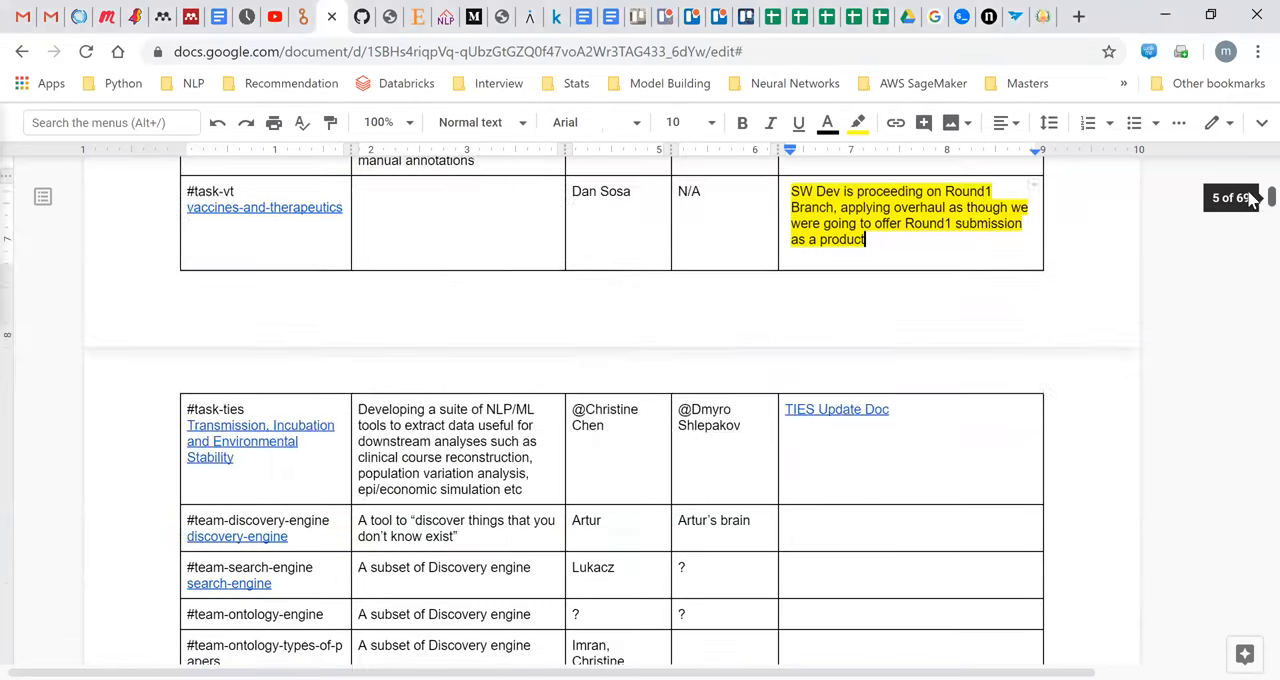
scroll("down", 3)
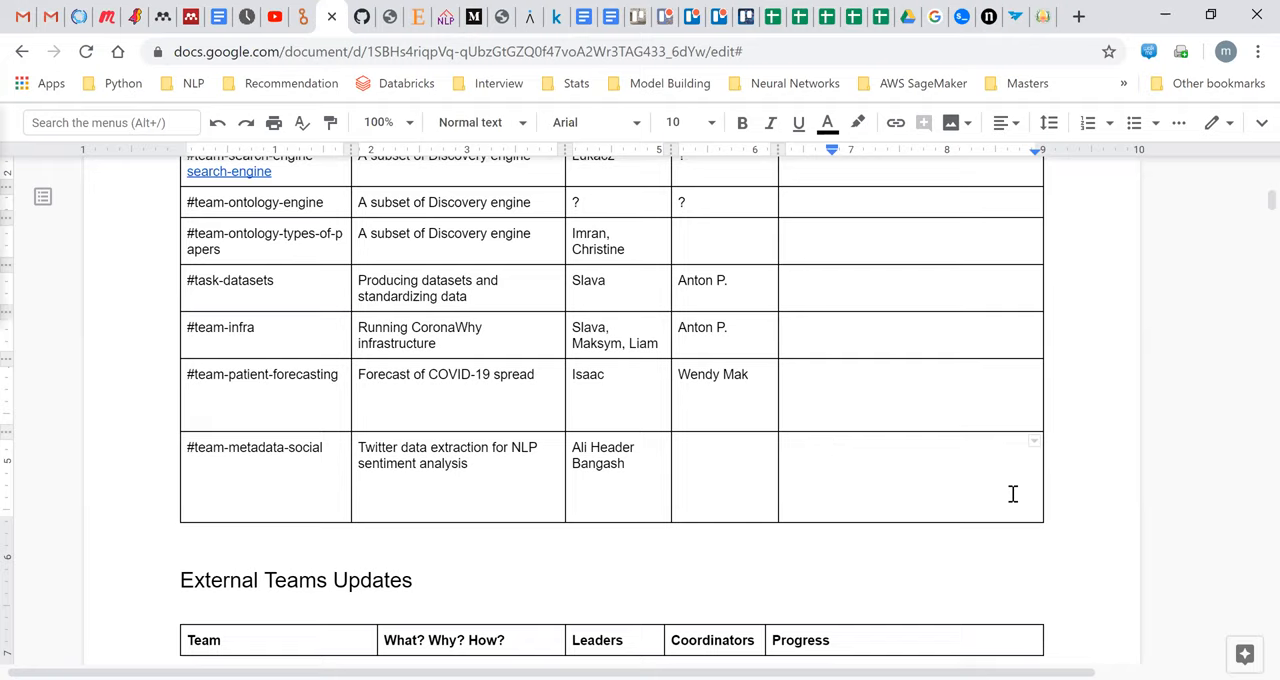
type("Ali will be catching with t")
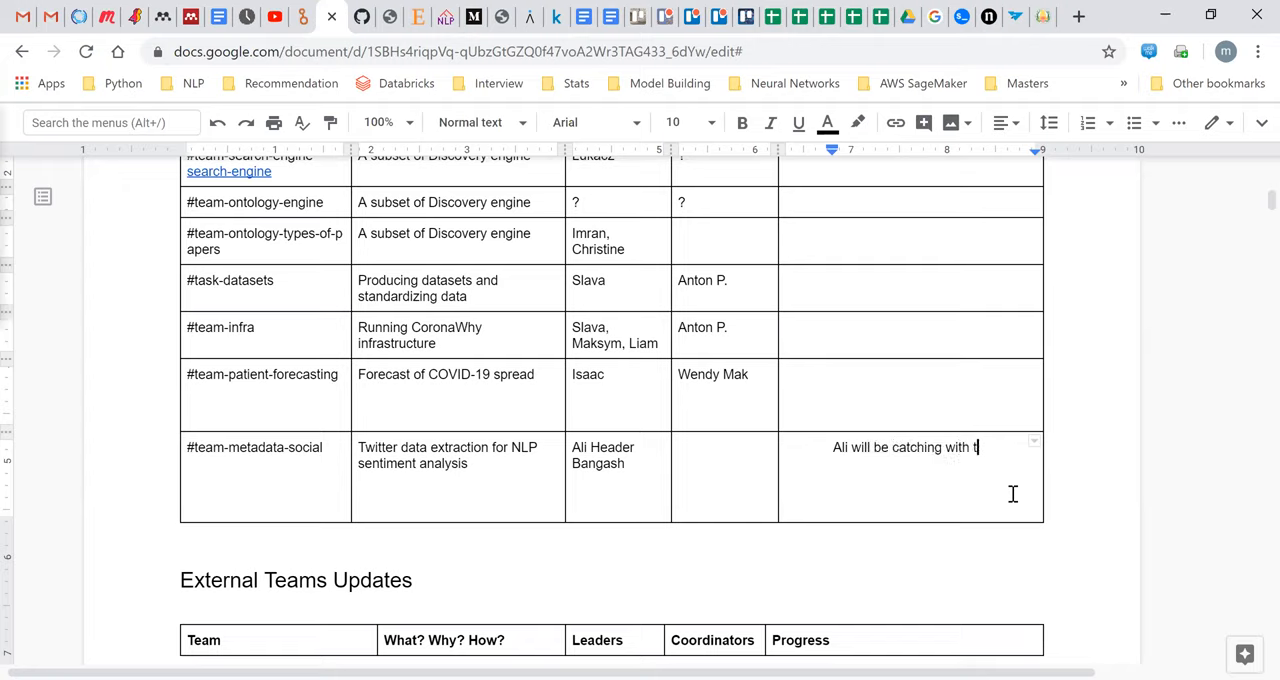
type("he team in")
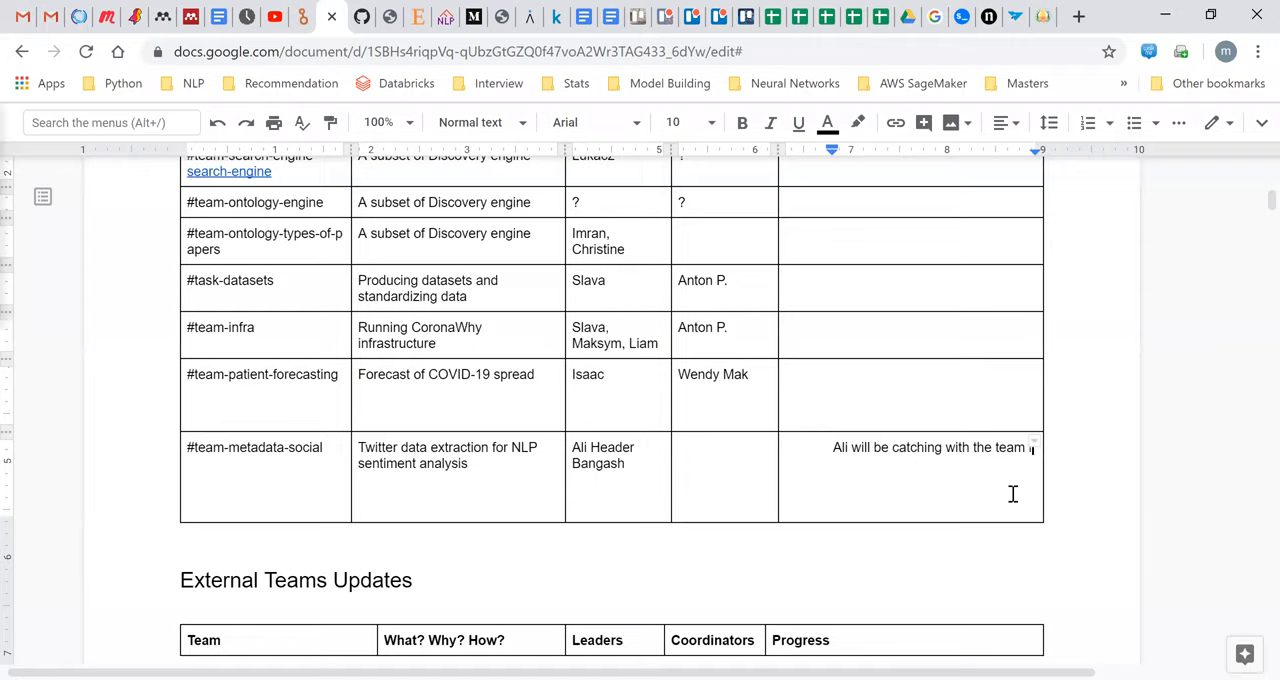
type("this week")
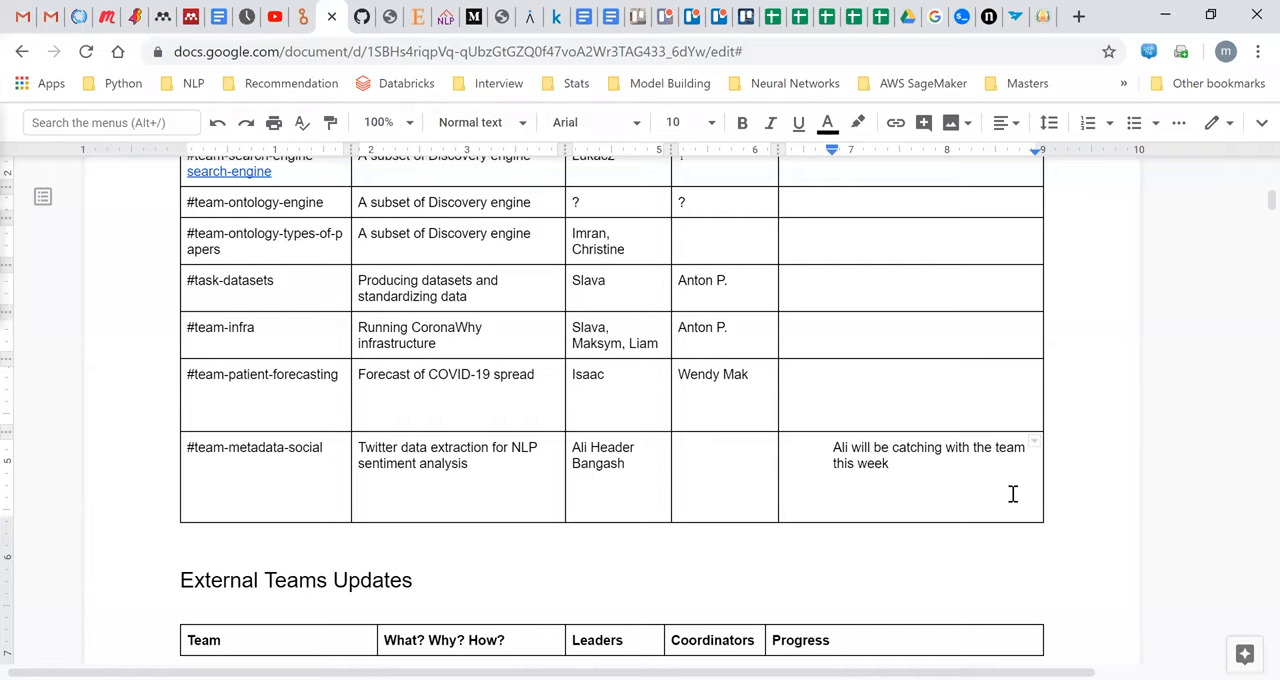
left_click(890, 464)
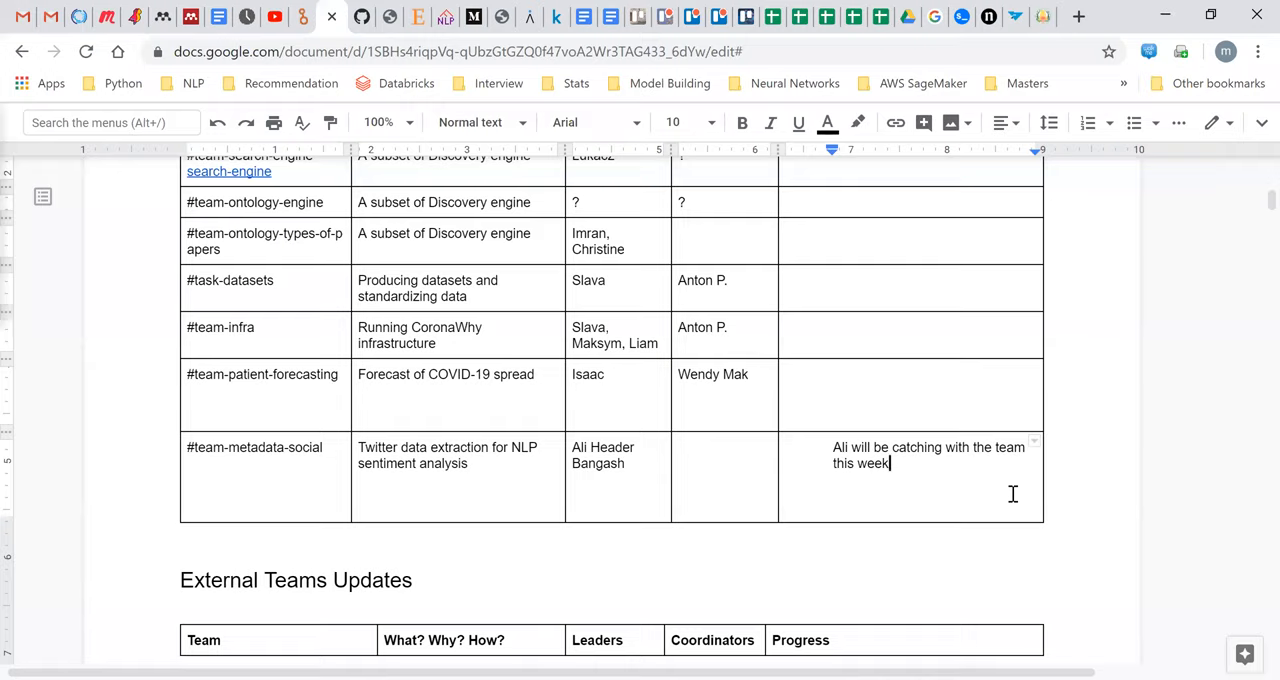
type(".")
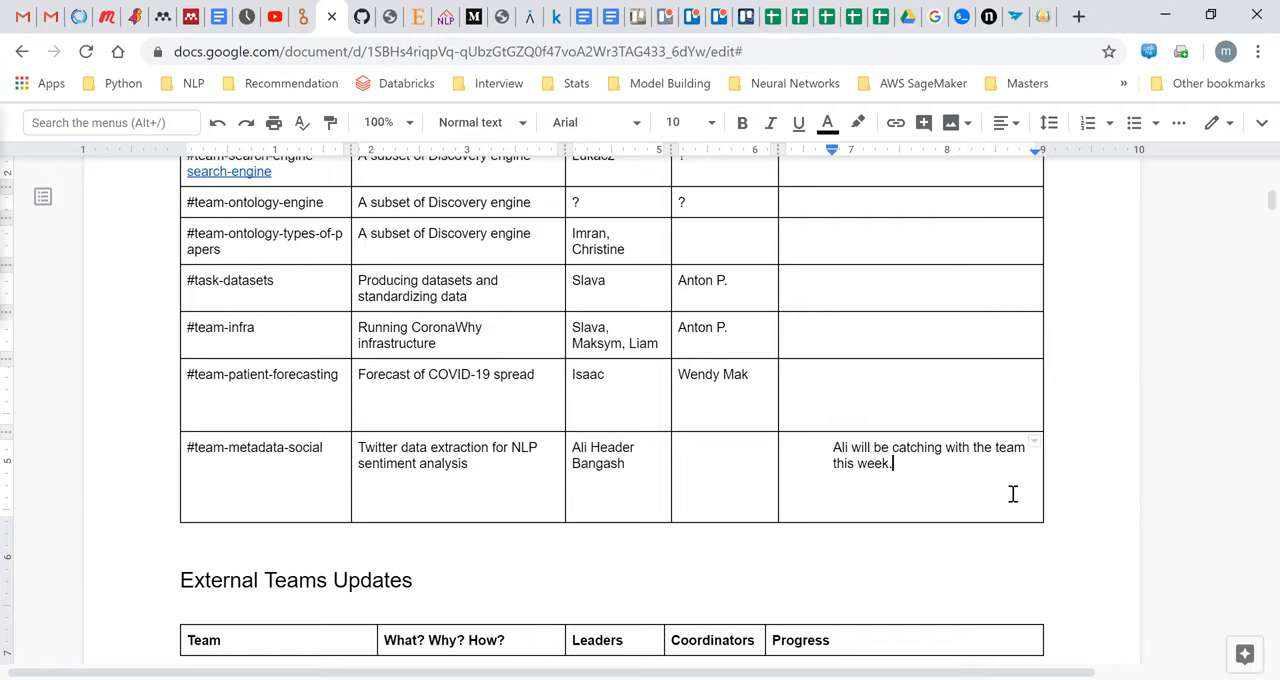
Add that work on de-identifying data continues and it will be shared on dataverse for analysis
type("Working on de-")
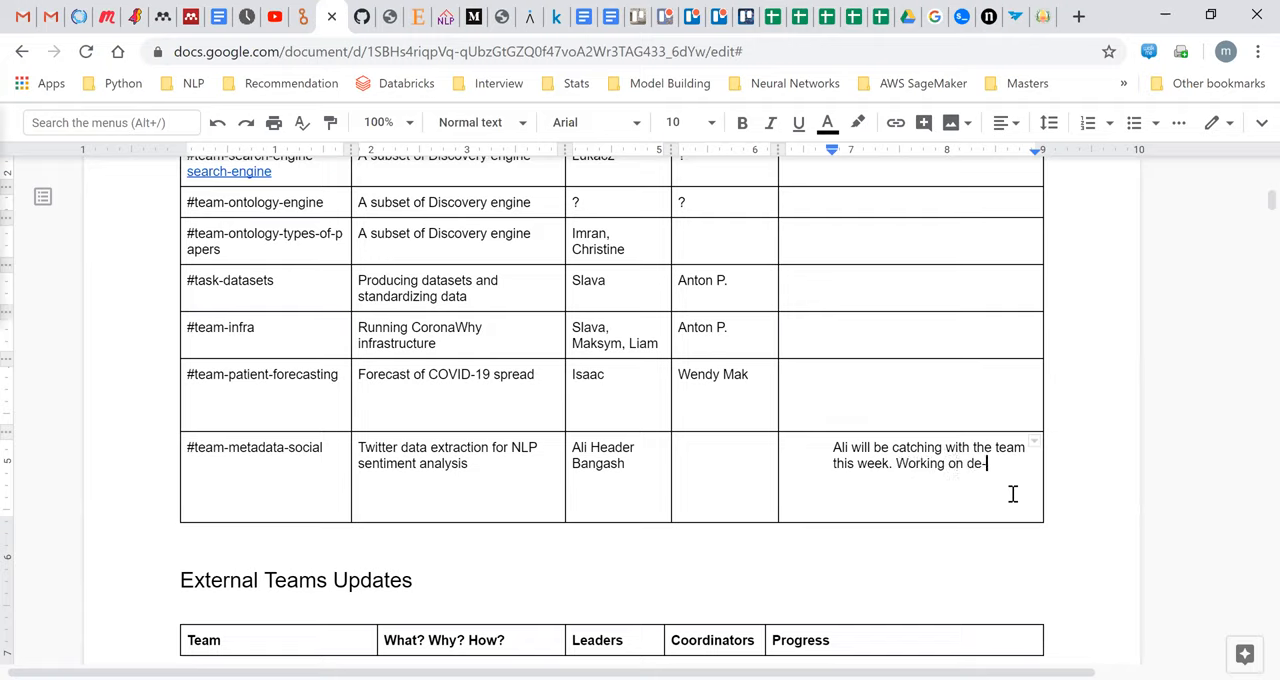
type("identification of")
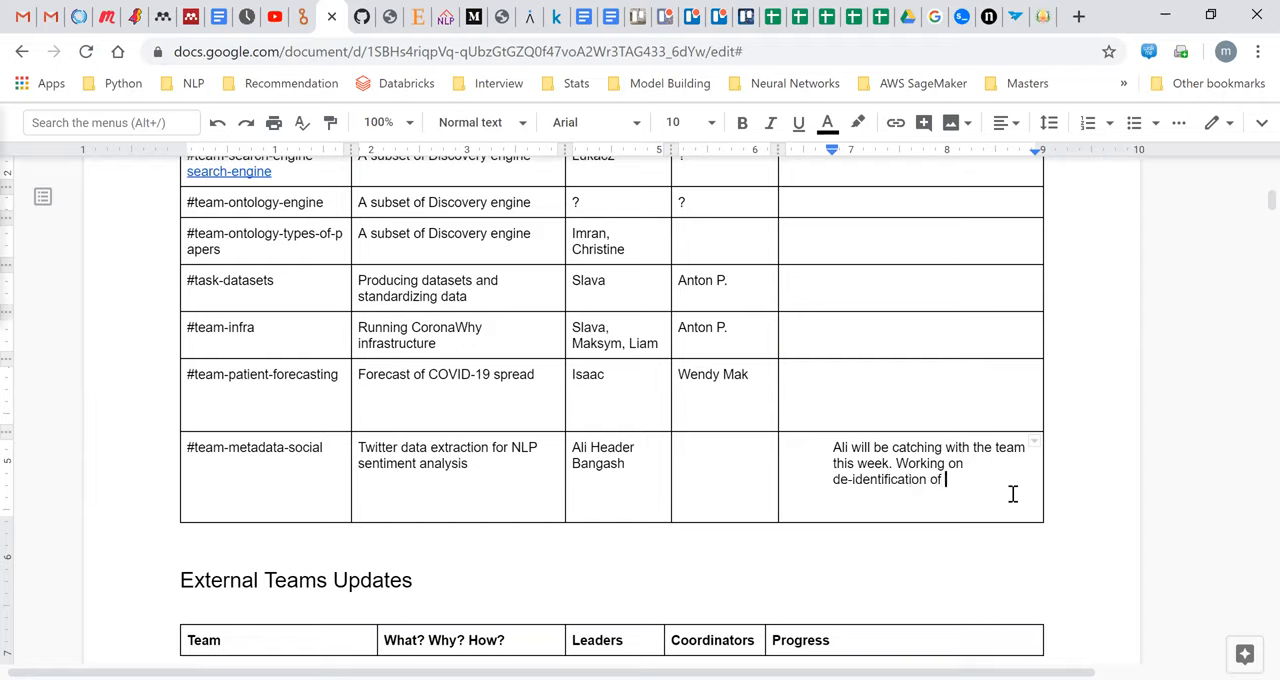
type("data")
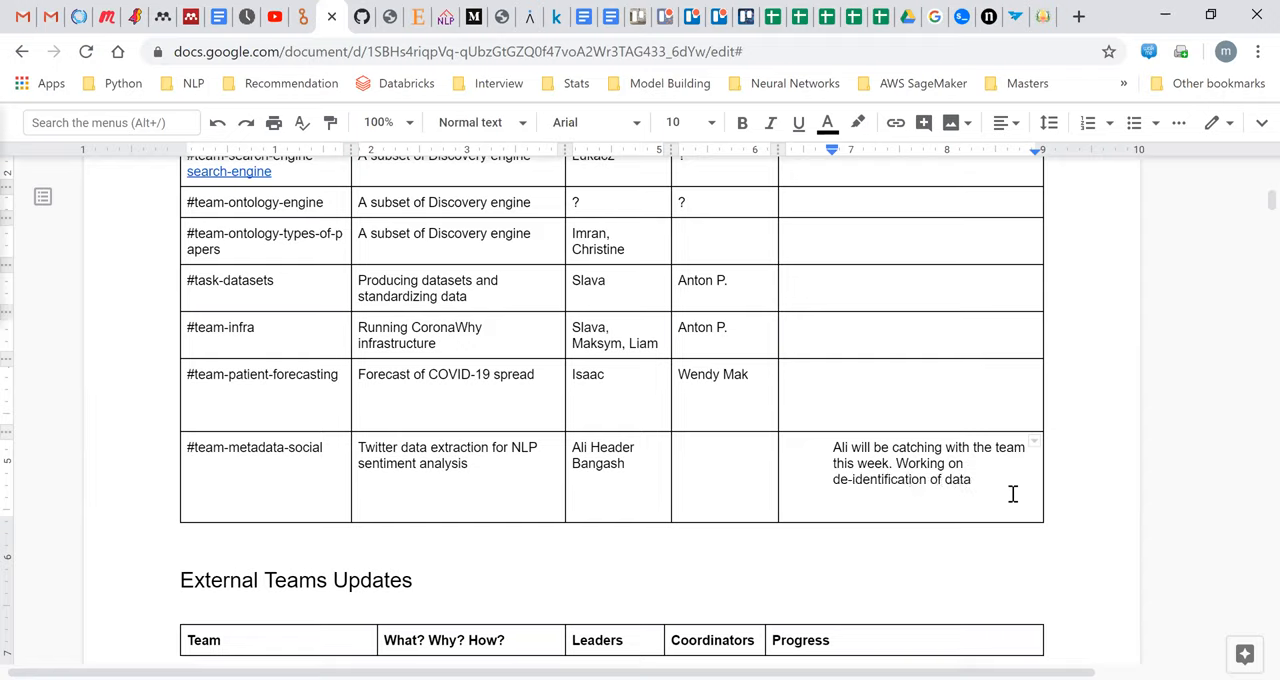
type(", will")
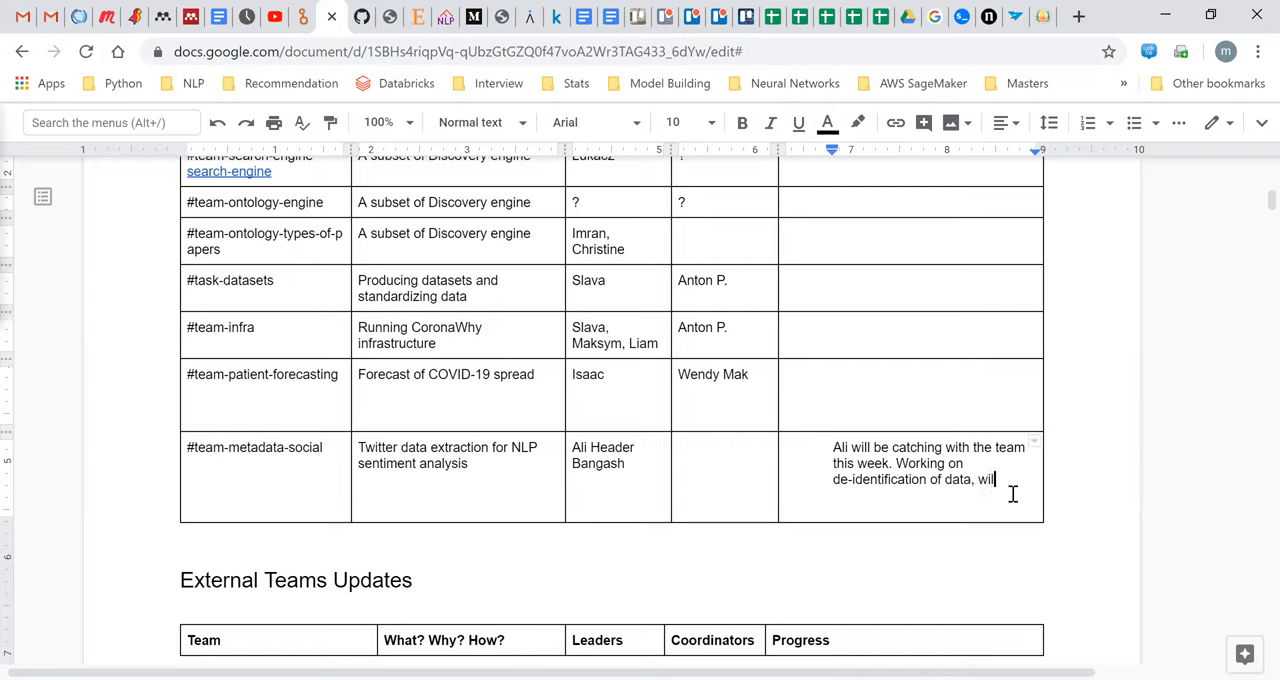
type("share")
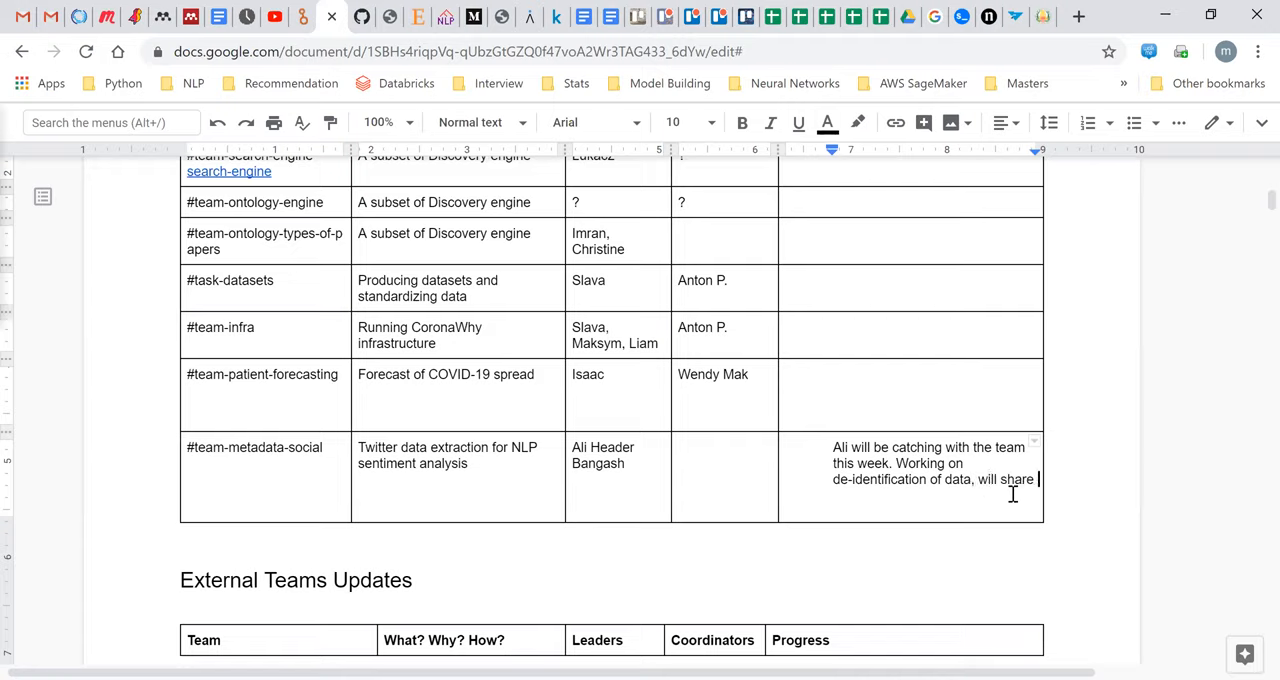
type("this on dataverse for further analysis.")
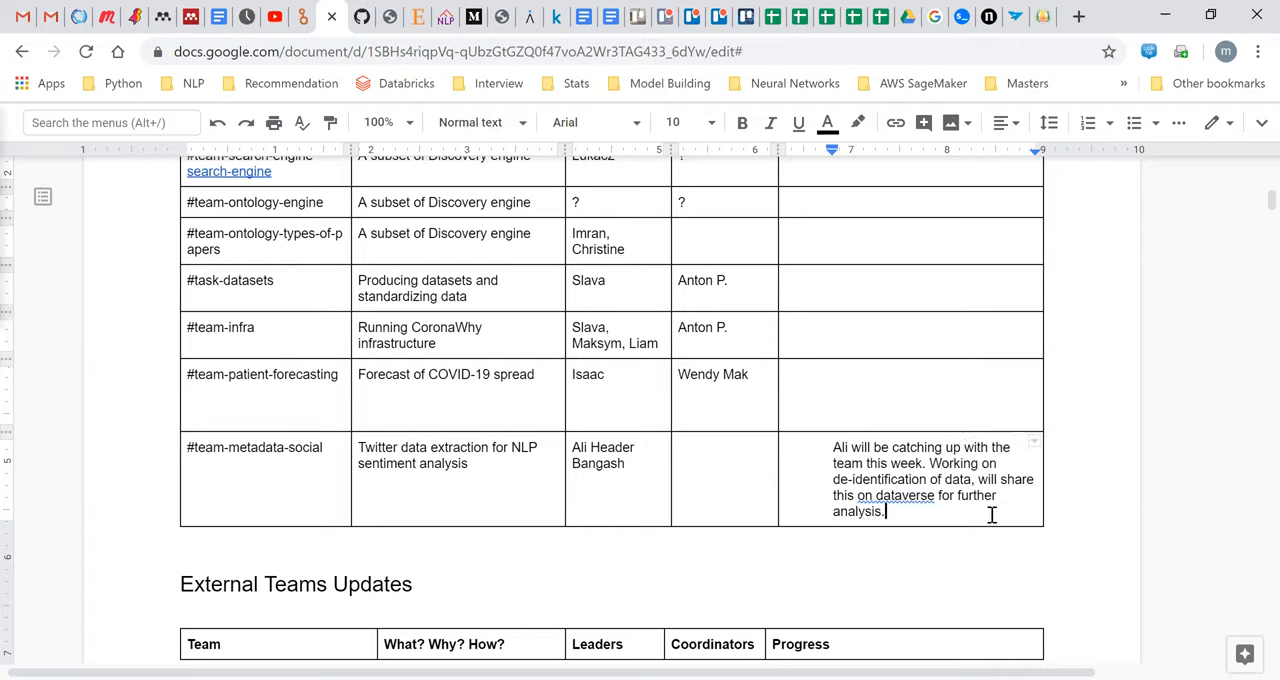
mouse_move(1010, 520)
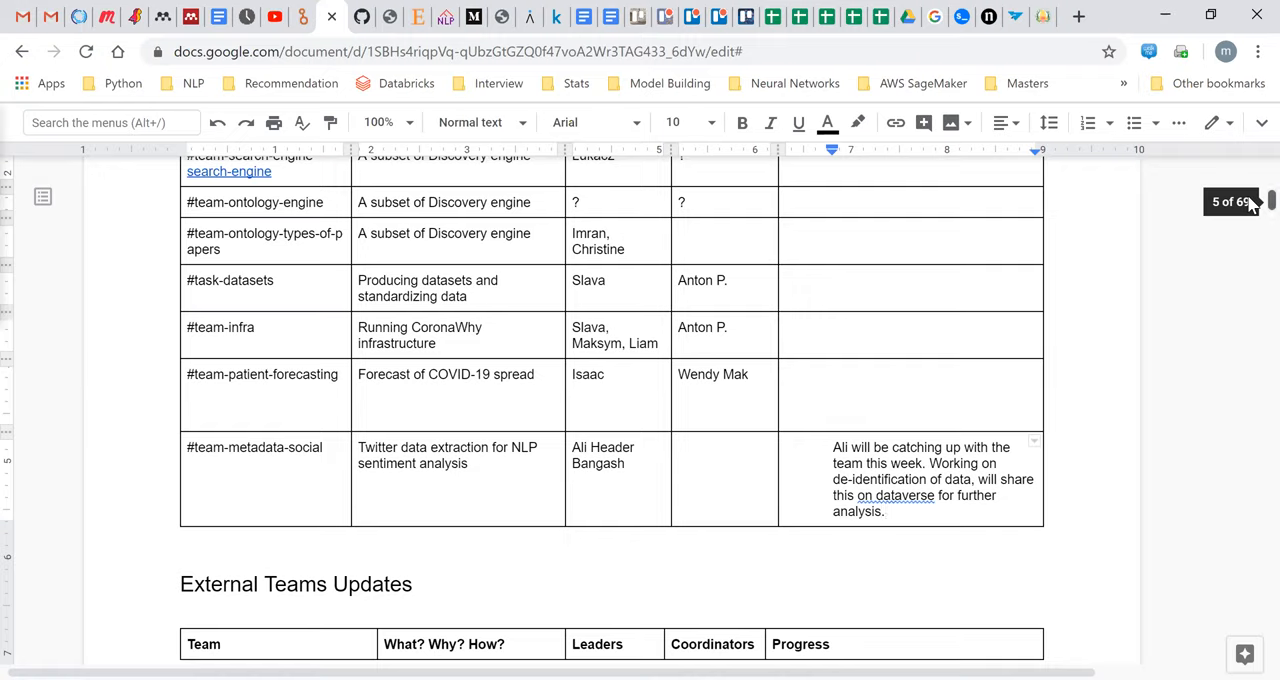
scroll("down", 3)
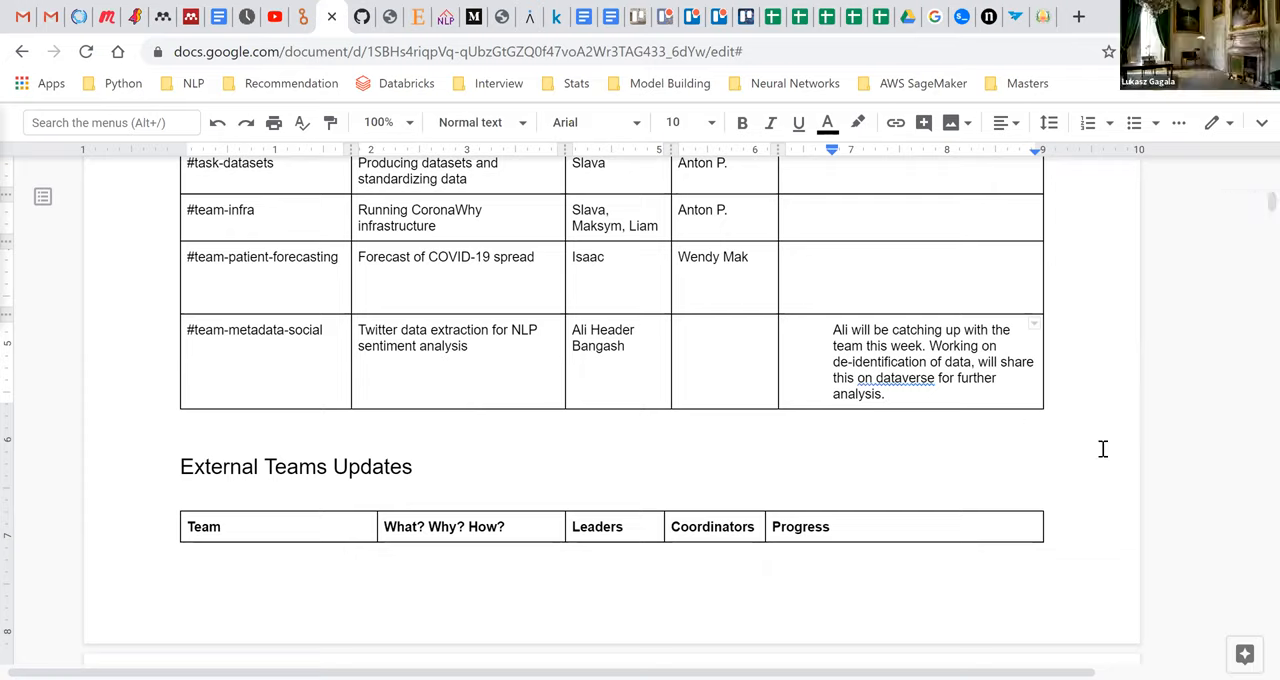
left_click(950, 360)
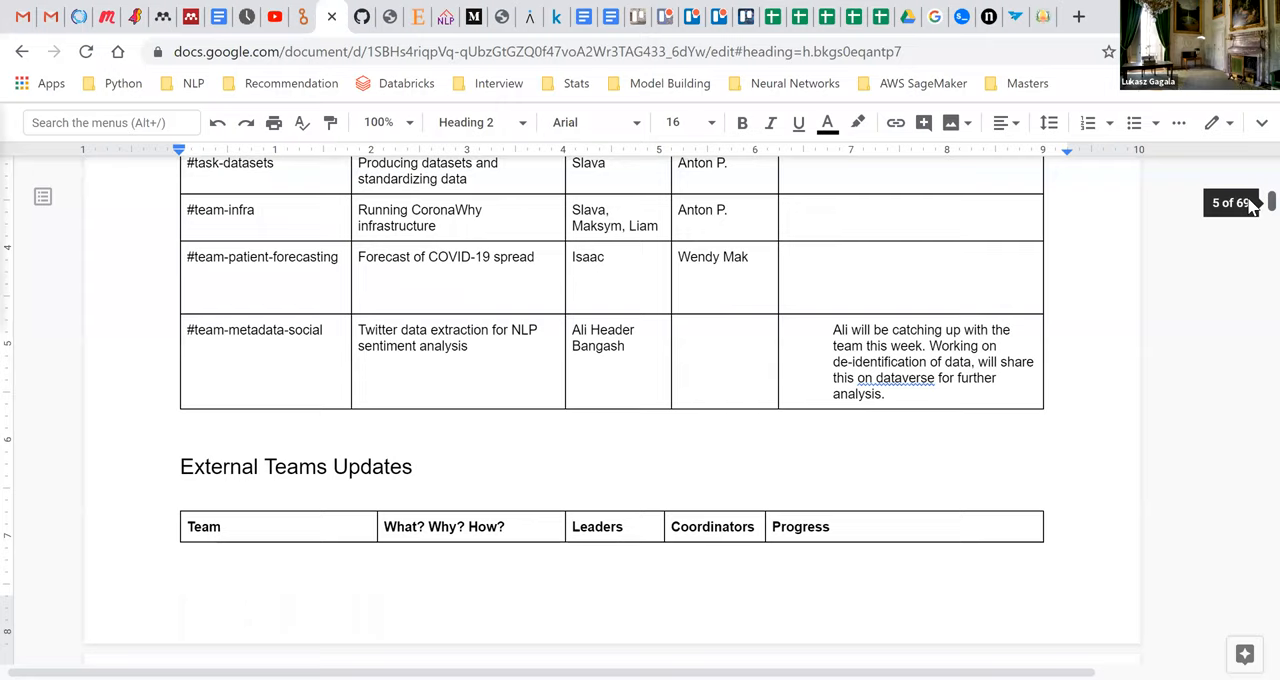
scroll("down", 3)
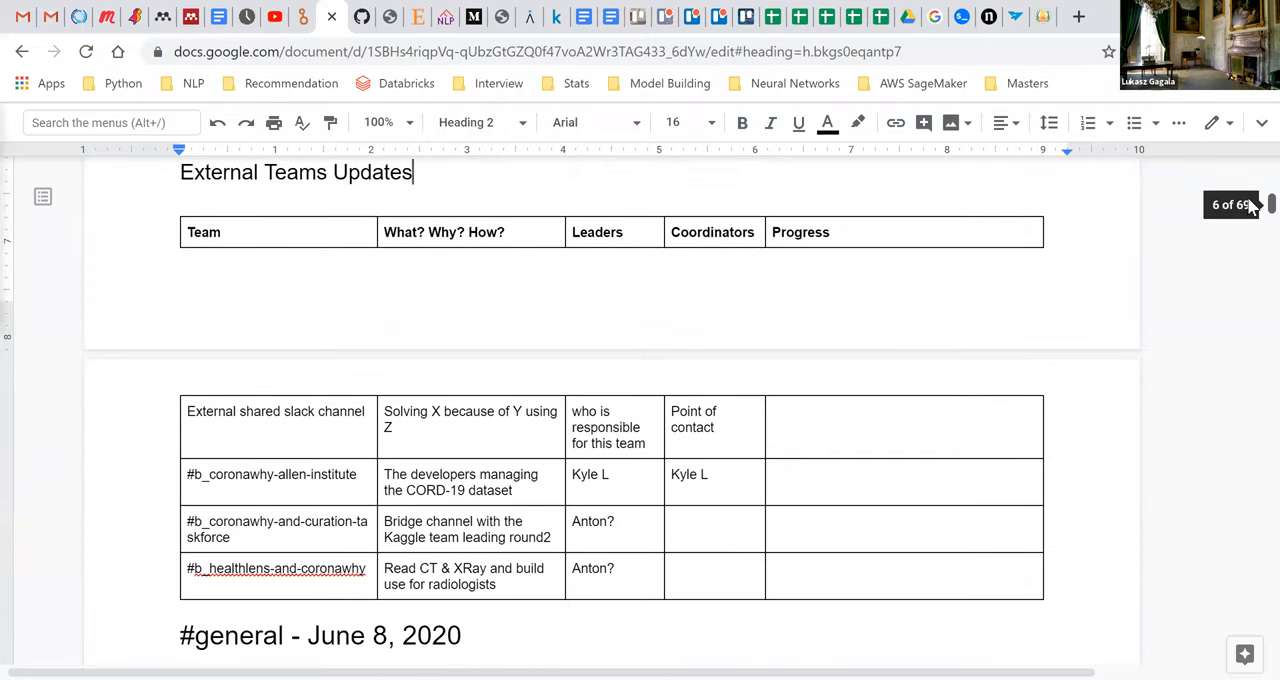
scroll("up", 3)
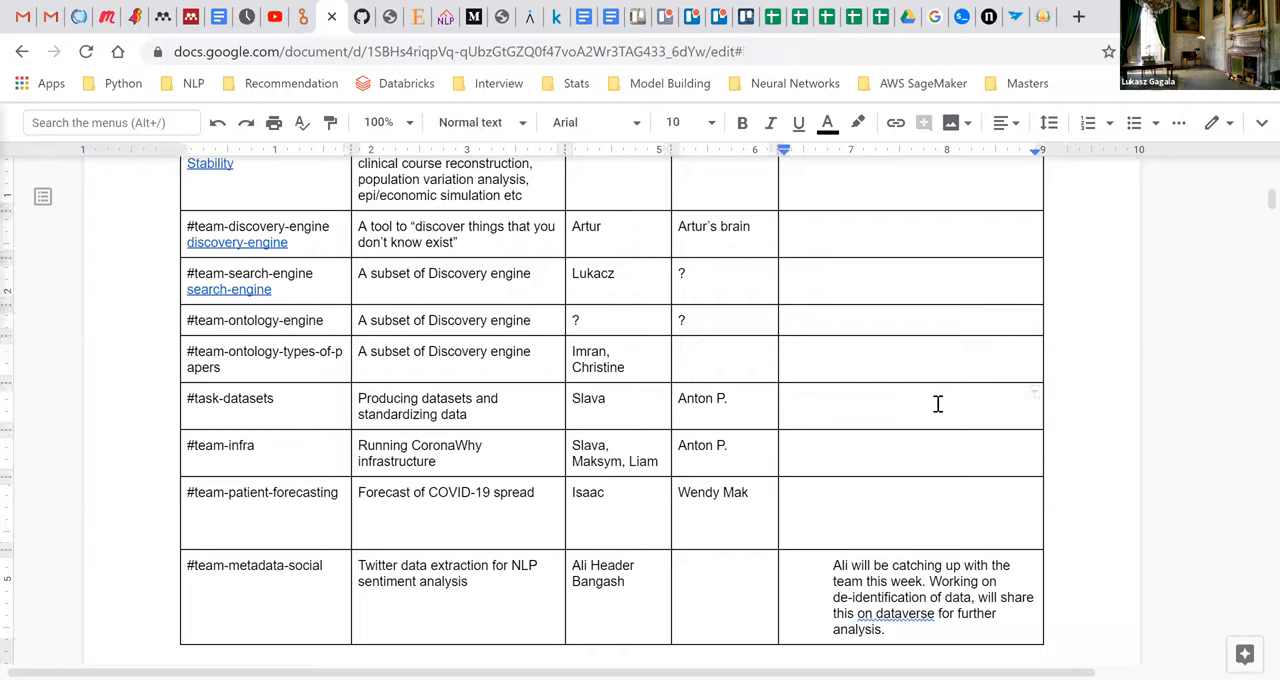
Write "Working on v19, v20 - expected to be done sometime this week" in the task-datasets row
type("V19,")
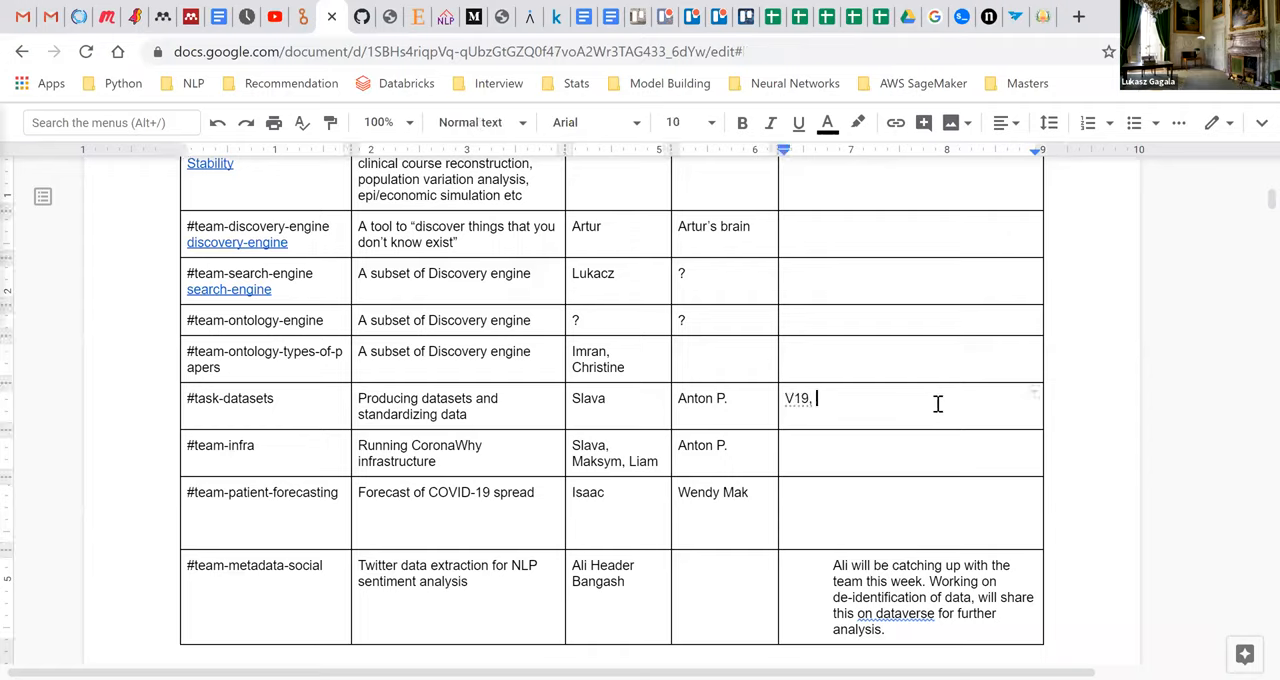
type("v20")
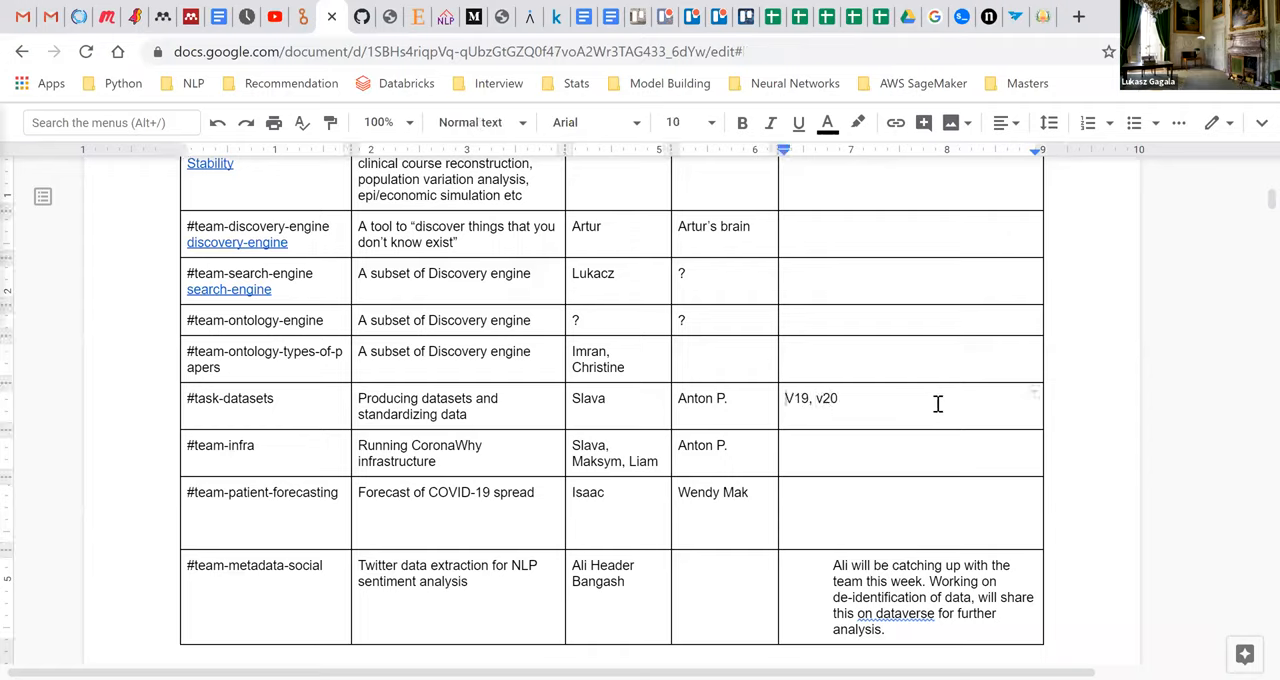
type("Working on")
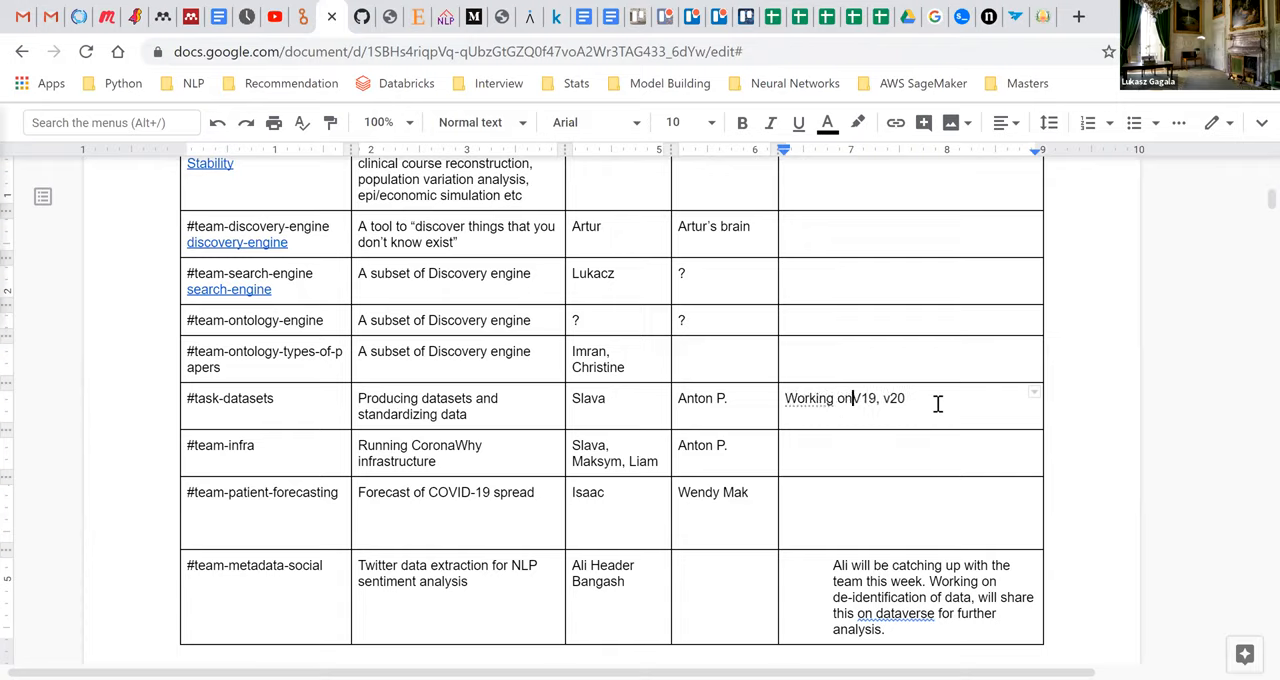
type("- e")
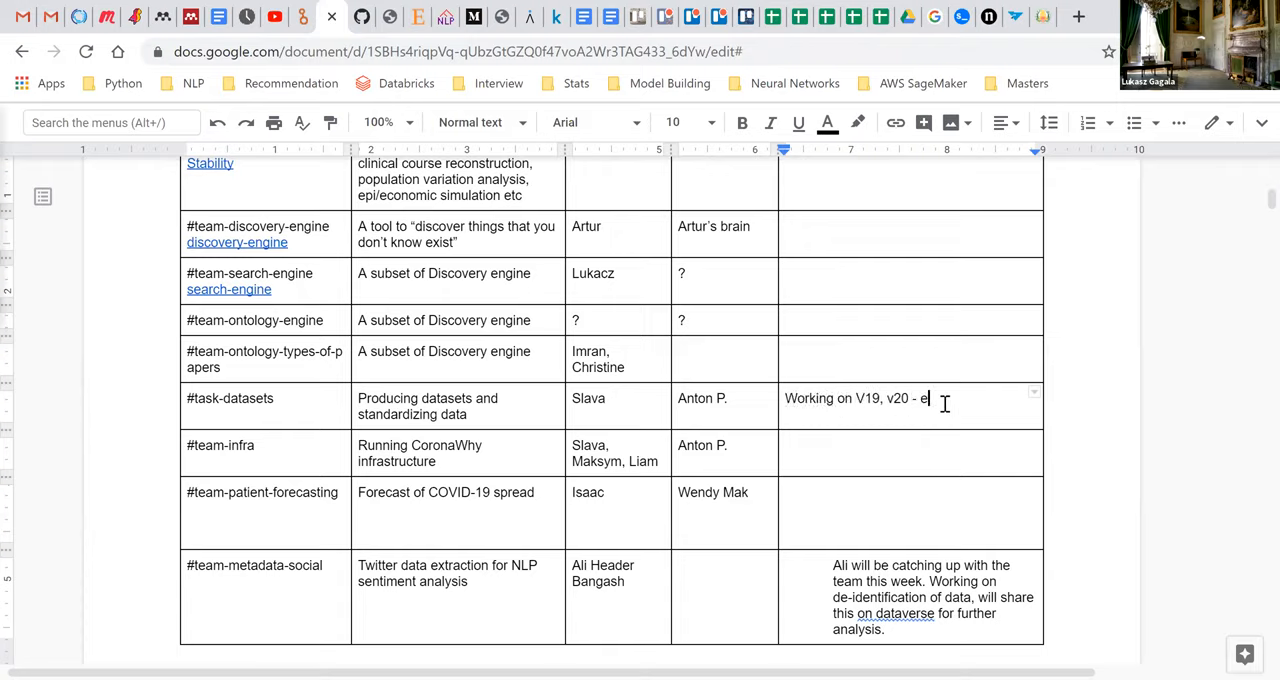
type("xpected to be done")
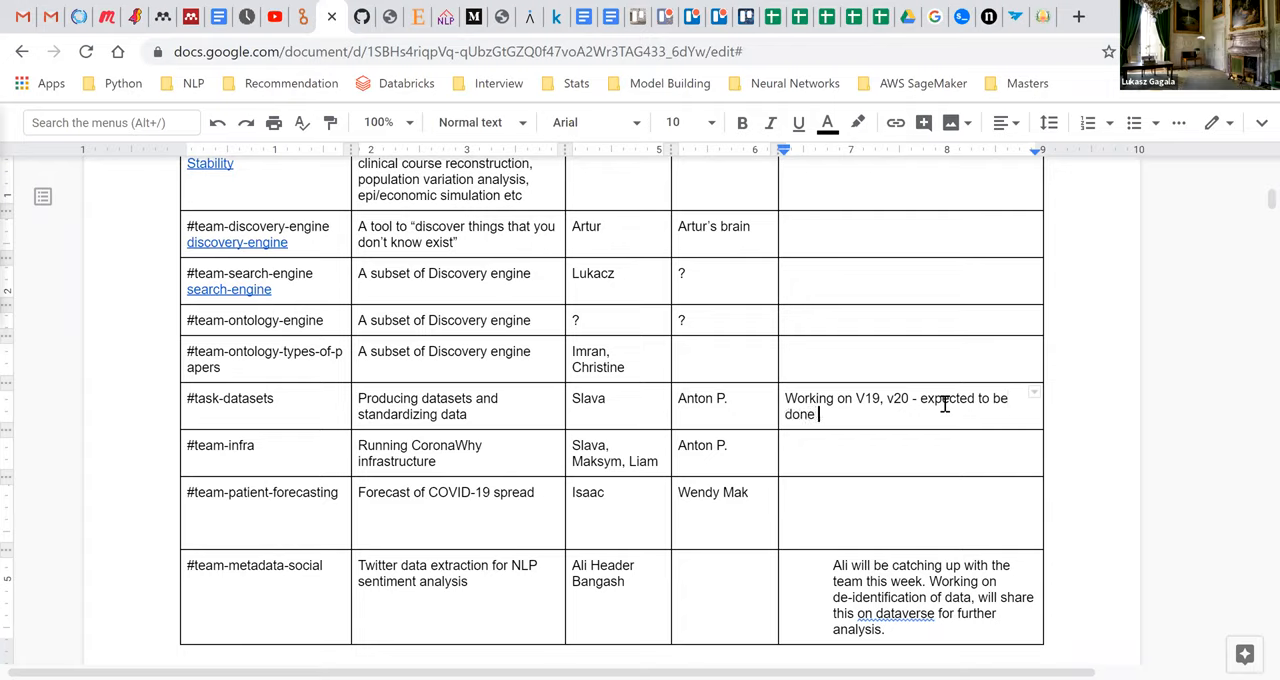
type("sometime this we")
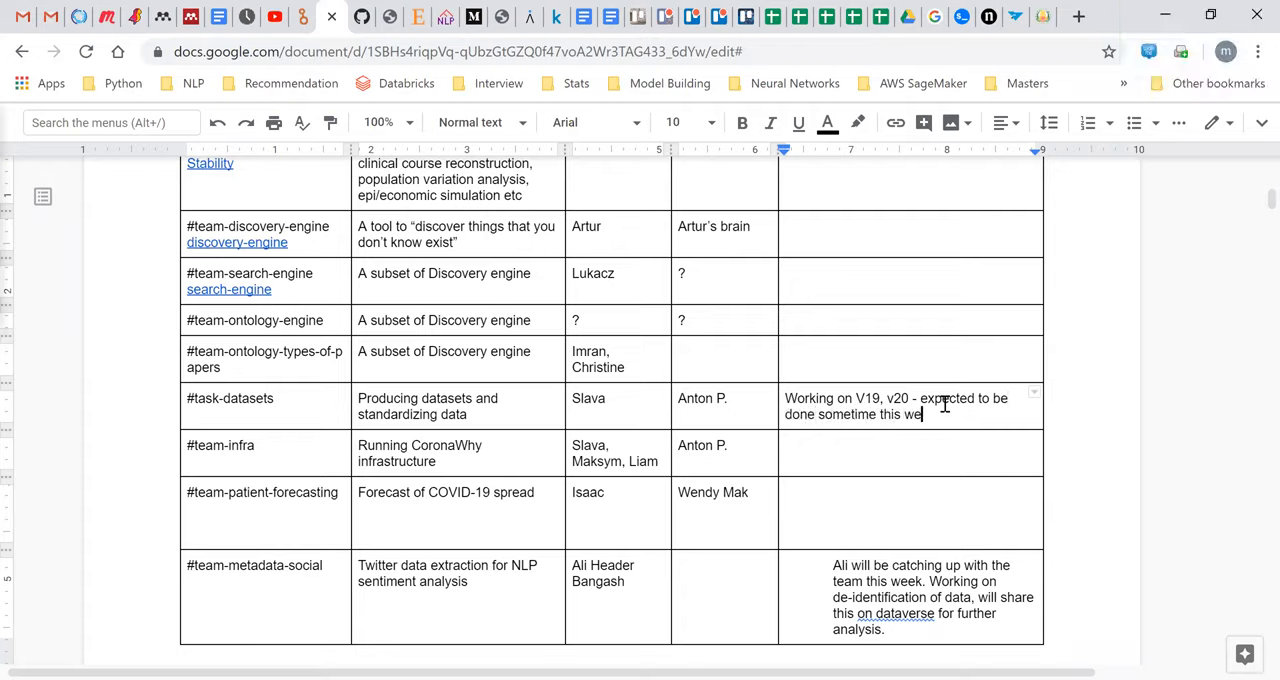
type("ek")
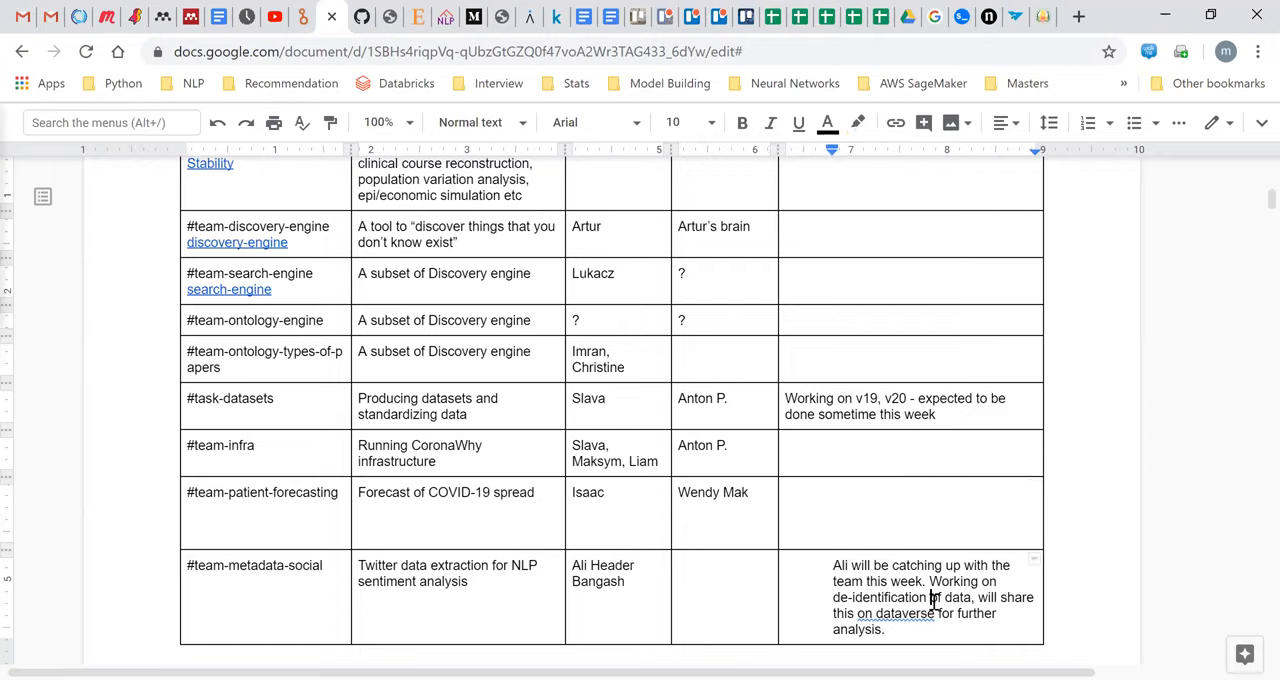
Write "Adding evaluation metrics -" in the patient-forecasting row and clear the text highlight
left_click_drag(832, 564, 884, 628)
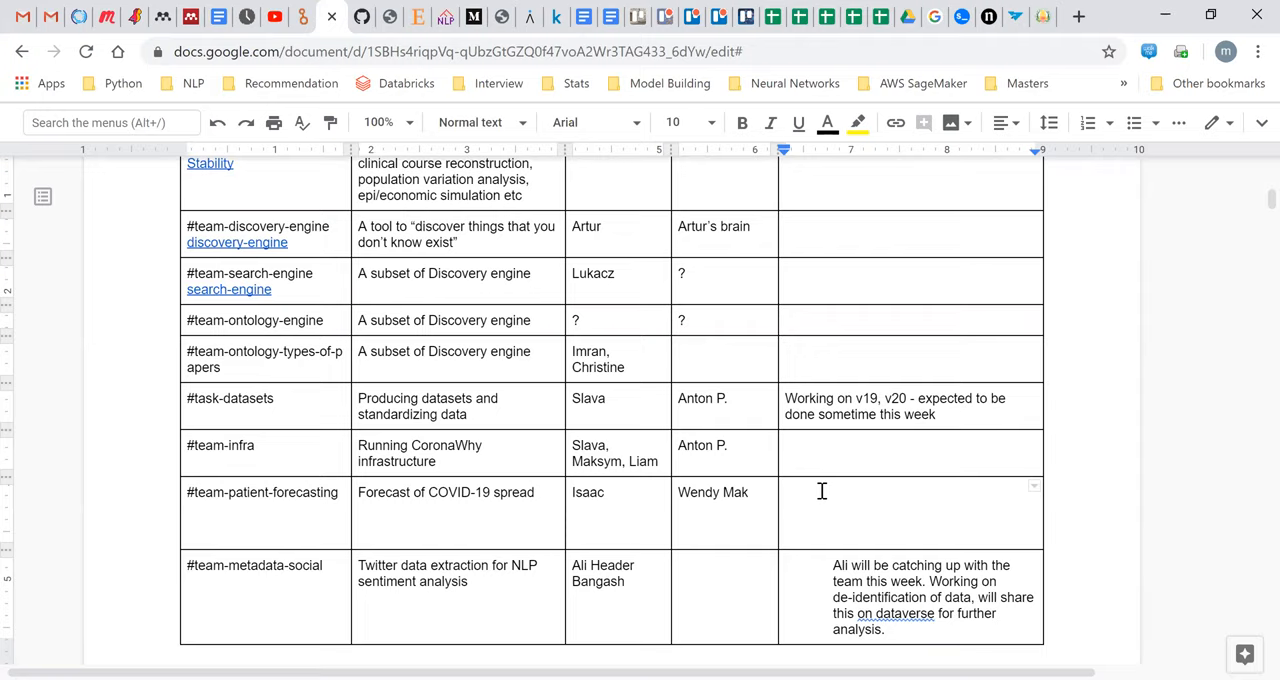
type("Ad")
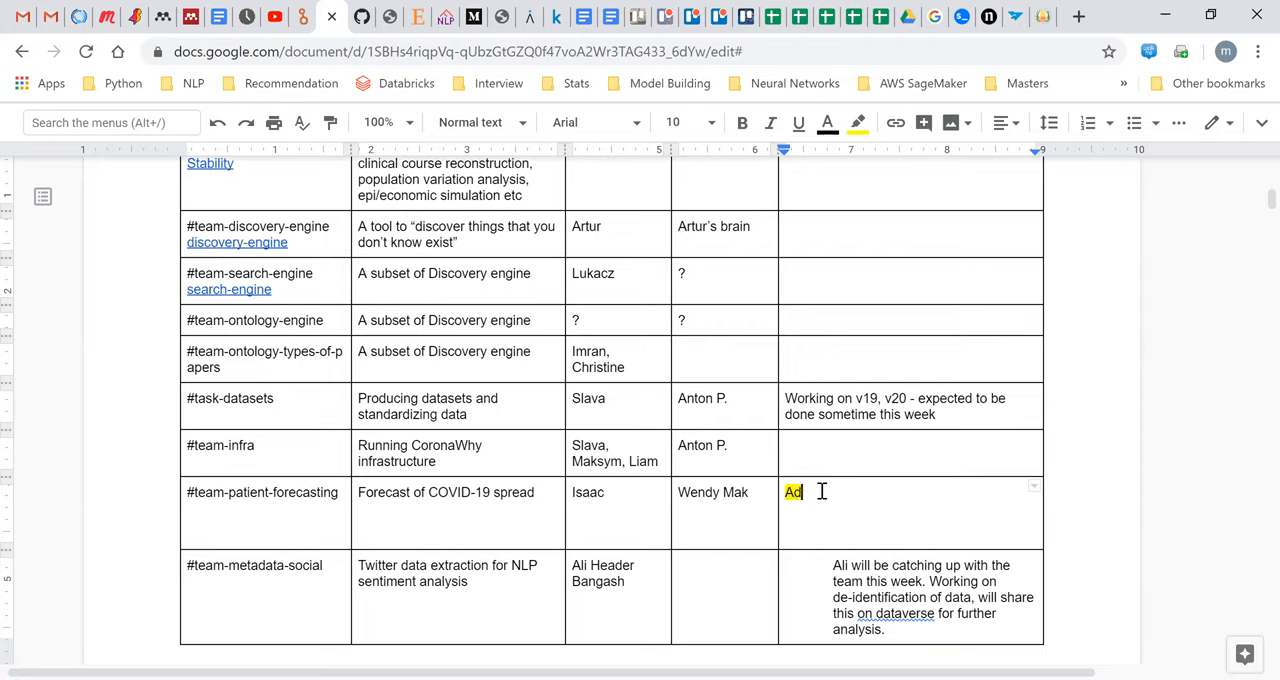
type("ding evaluati")
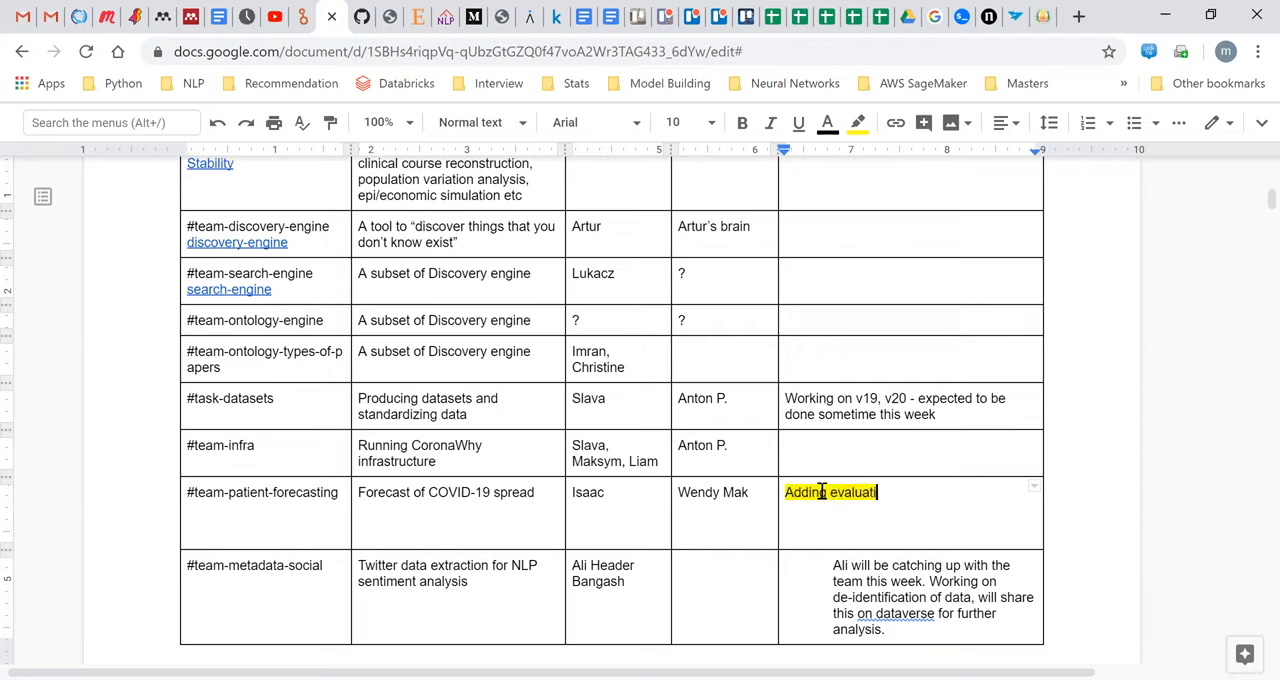
type("on metrics")
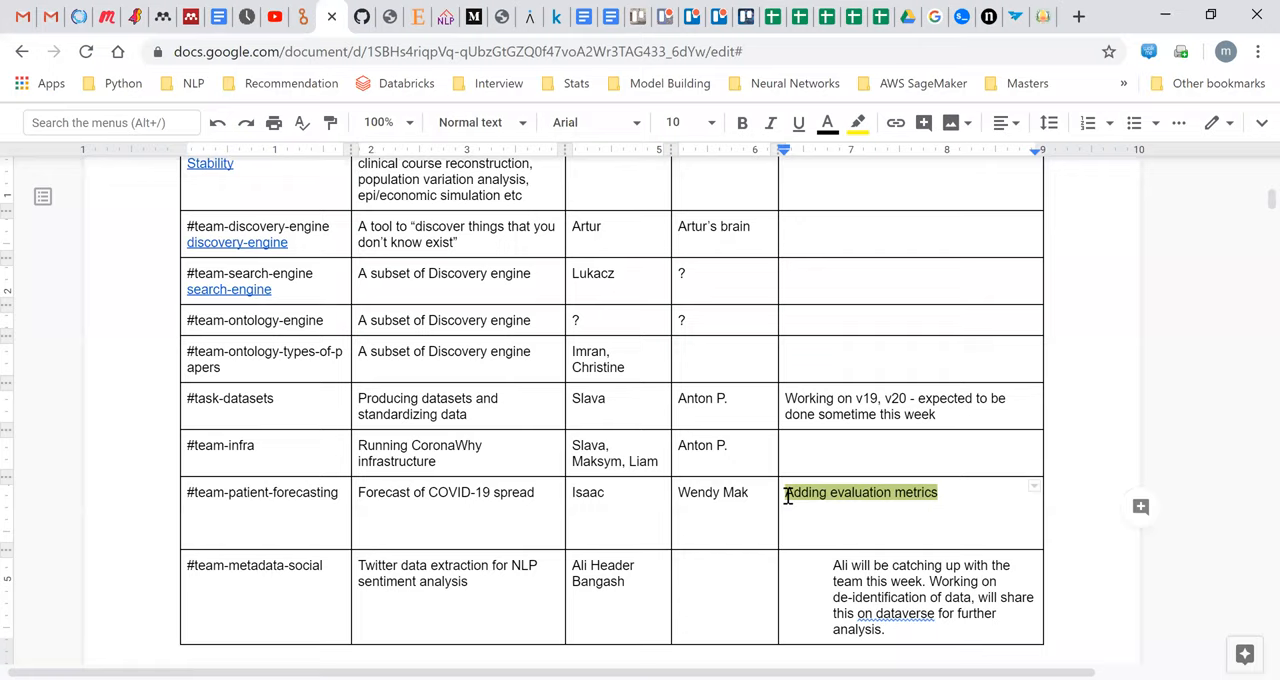
left_click(856, 122)
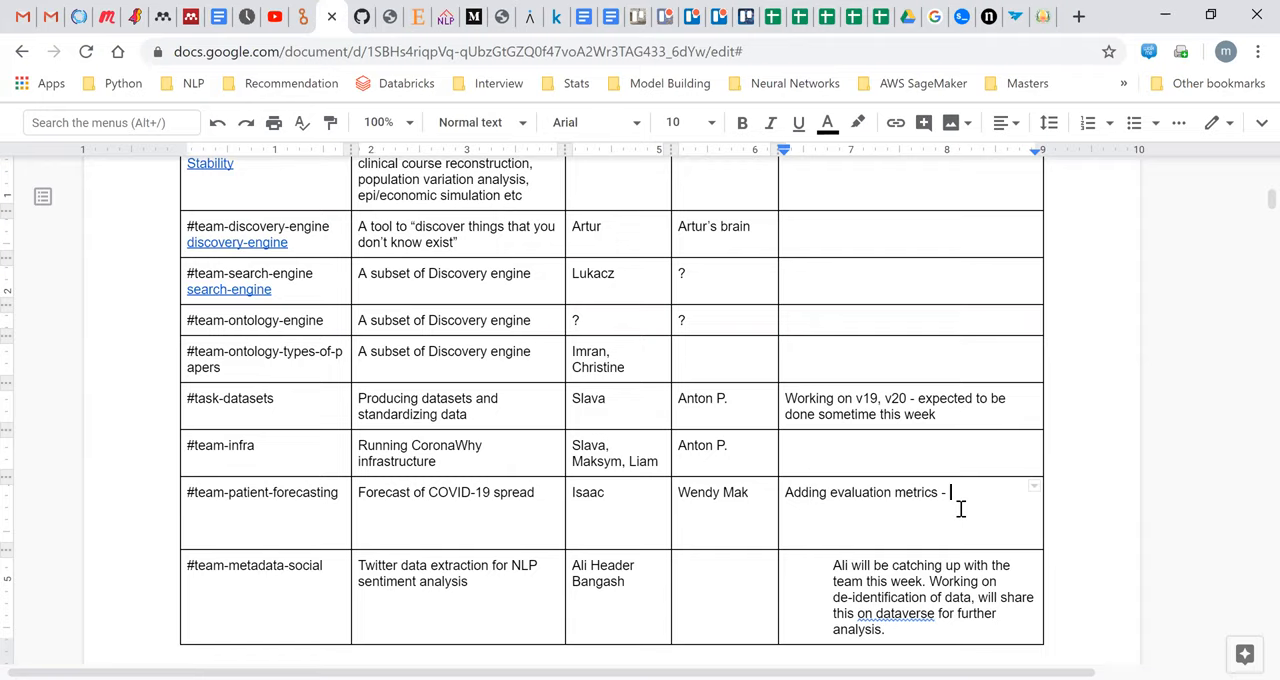
Extend the note to "Adding more robust evaluation metrics - rolling 14 day period evaluation"
type("rolling")
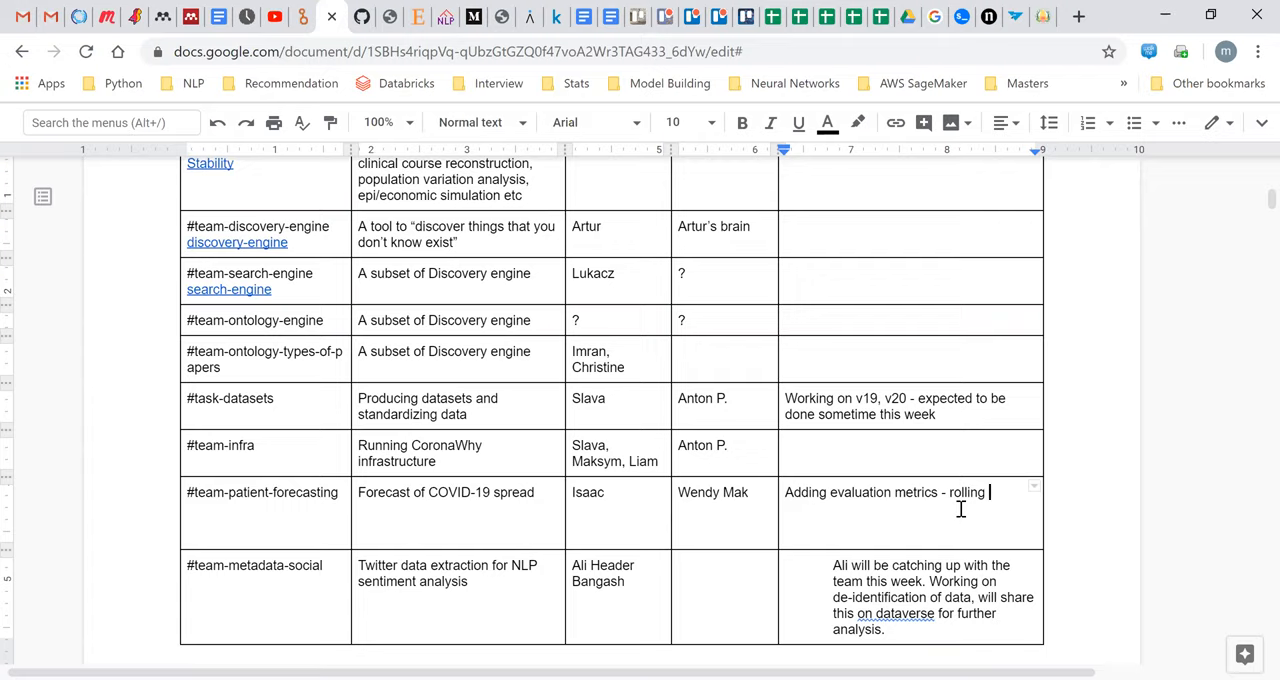
type("14 day period")
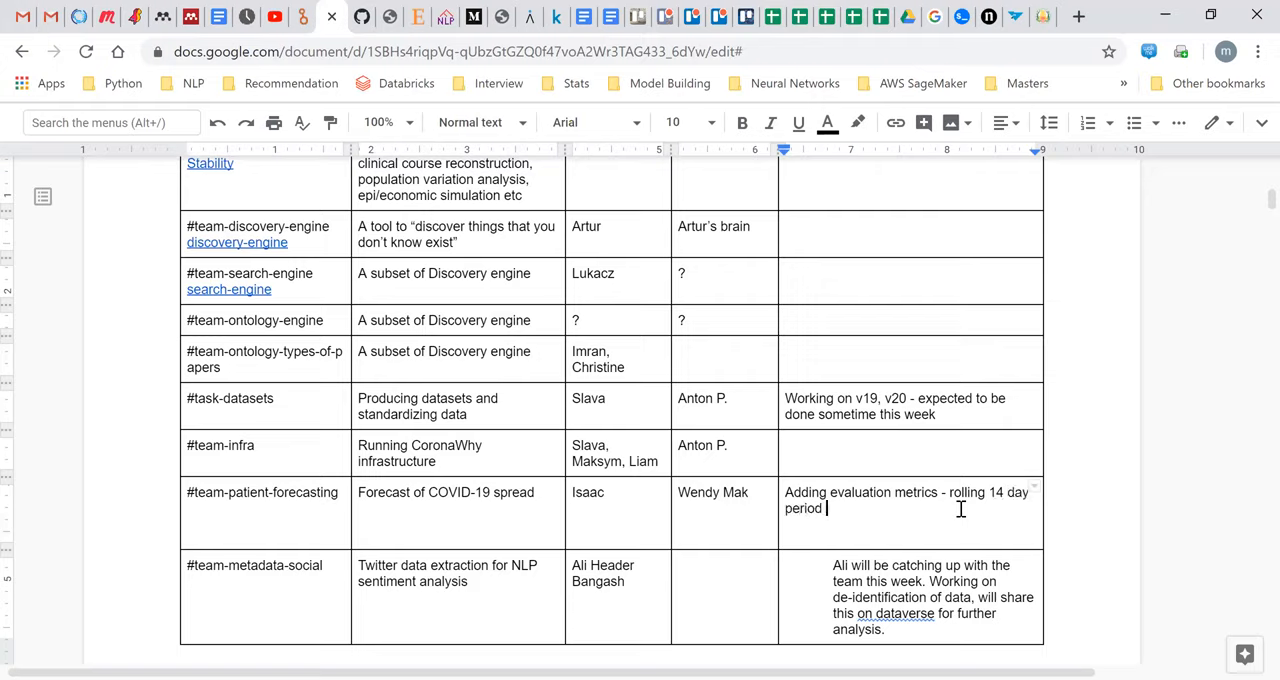
type("evaluation")
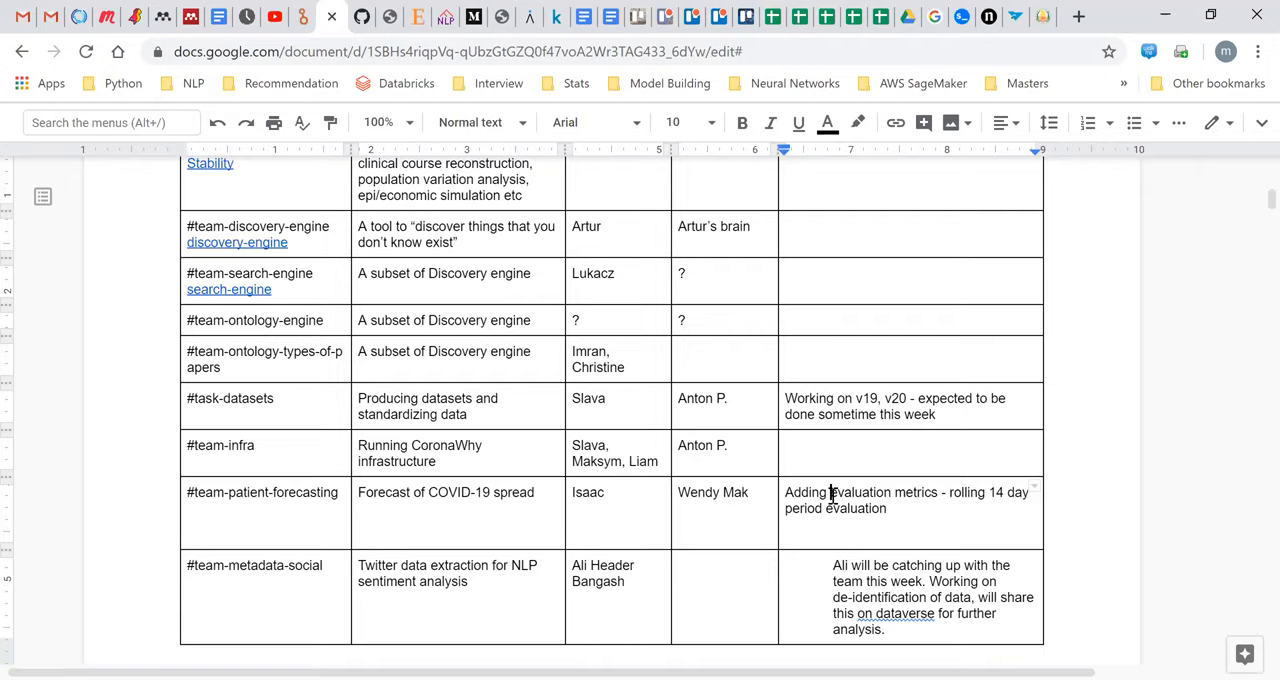
type("more robust")
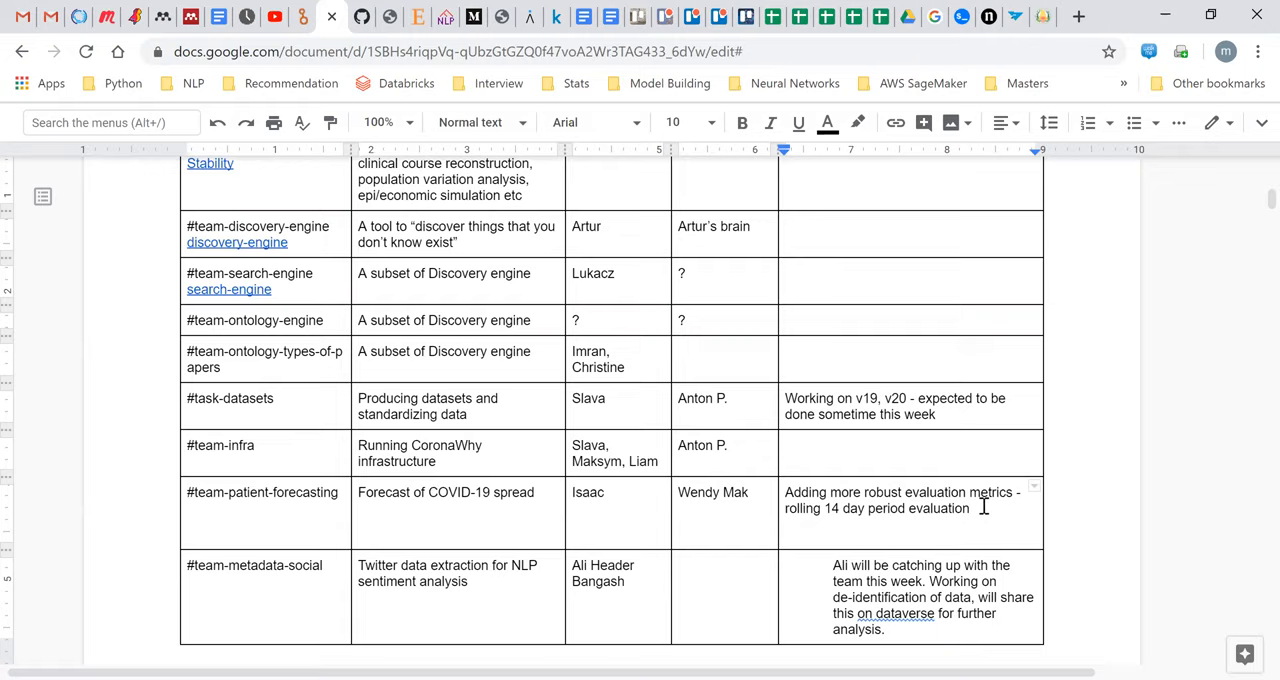
Append "Looking to persist daily loads for mobility & weather data." to the patient-forecasting note
type("Looking to persis")
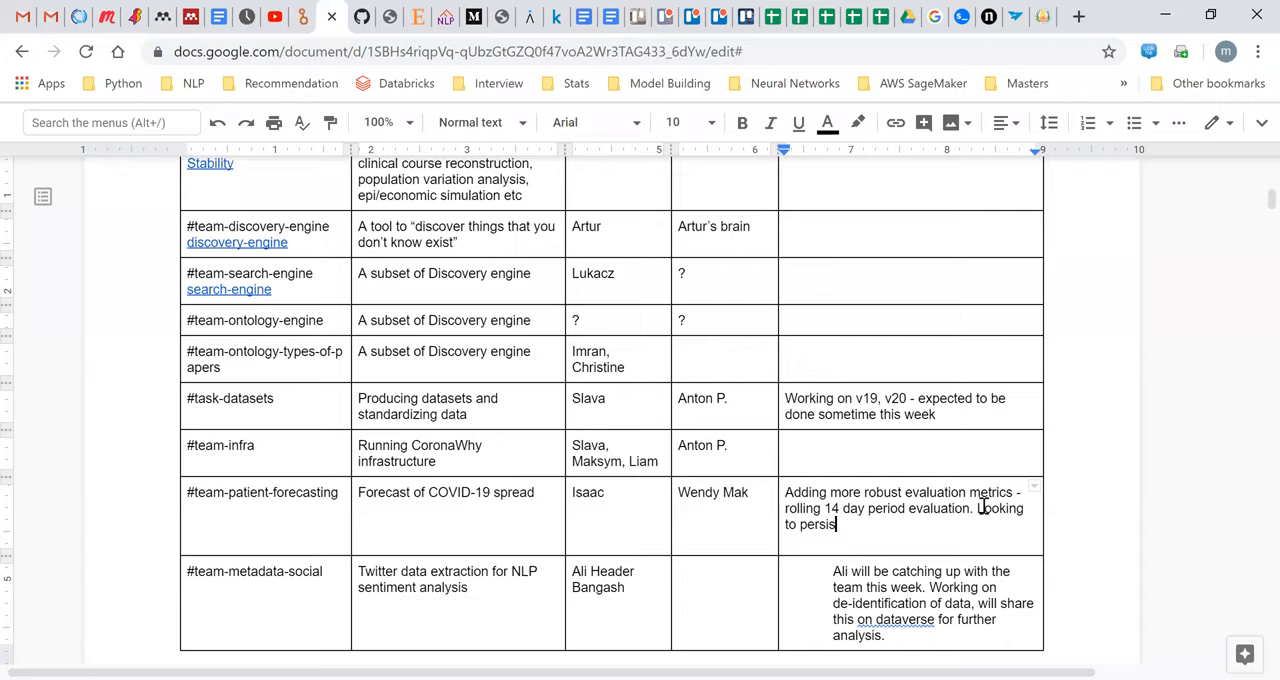
type("daily loads f")
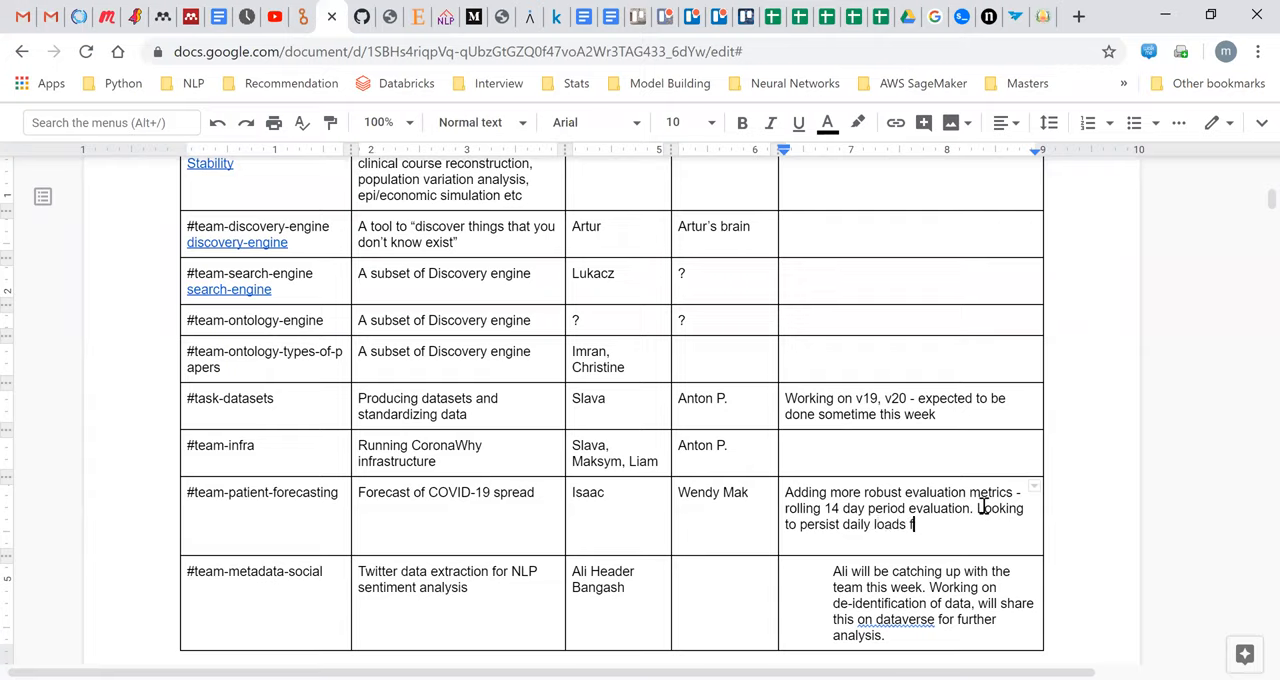
type("r mobility & weather data.")
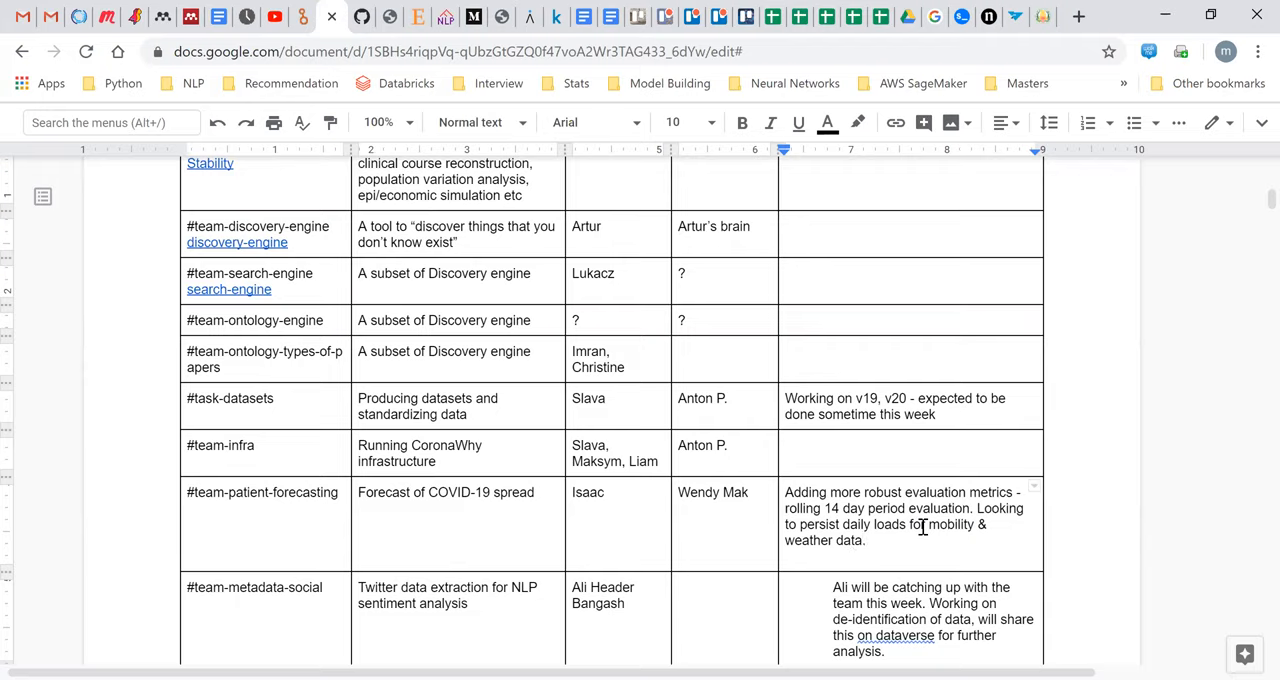
left_click(866, 540)
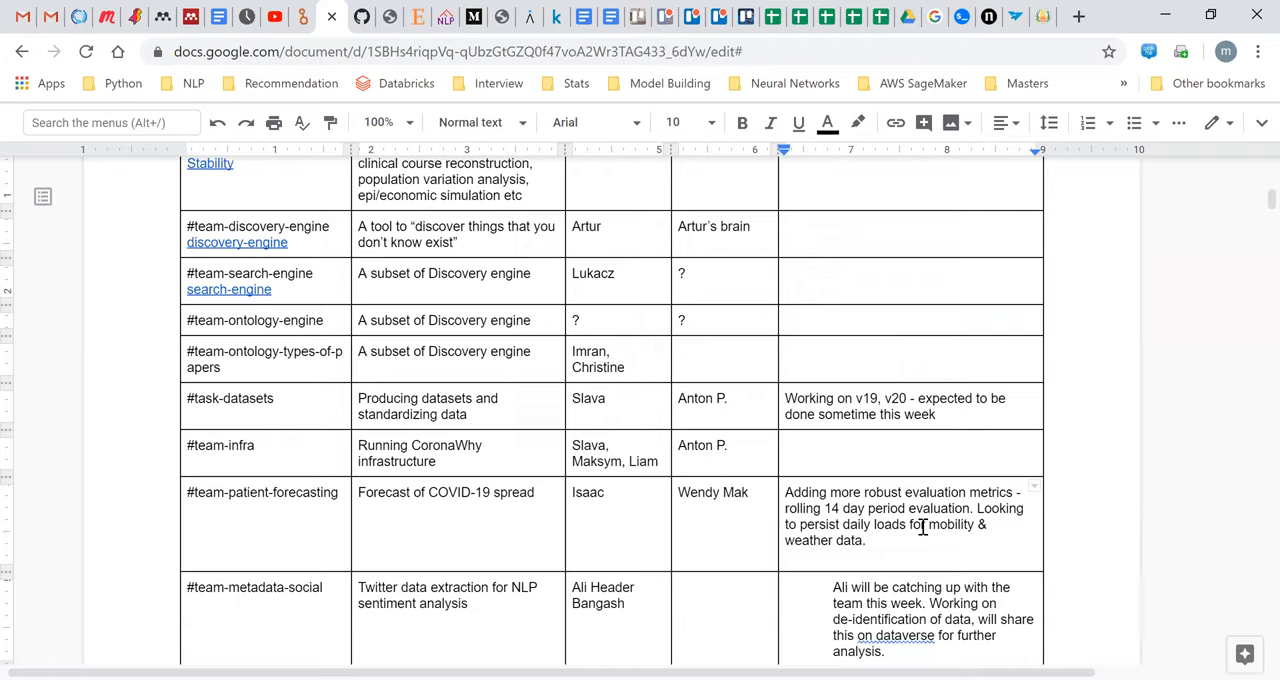
left_click(868, 540)
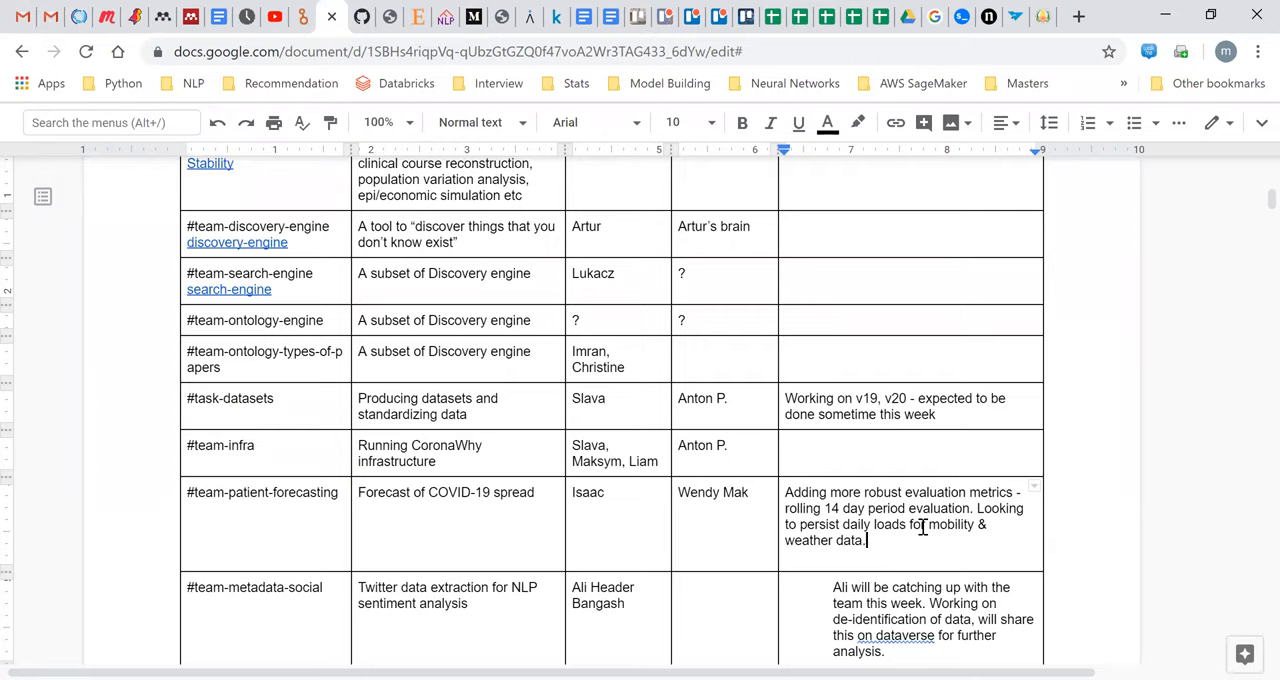
mouse_move(870, 484)
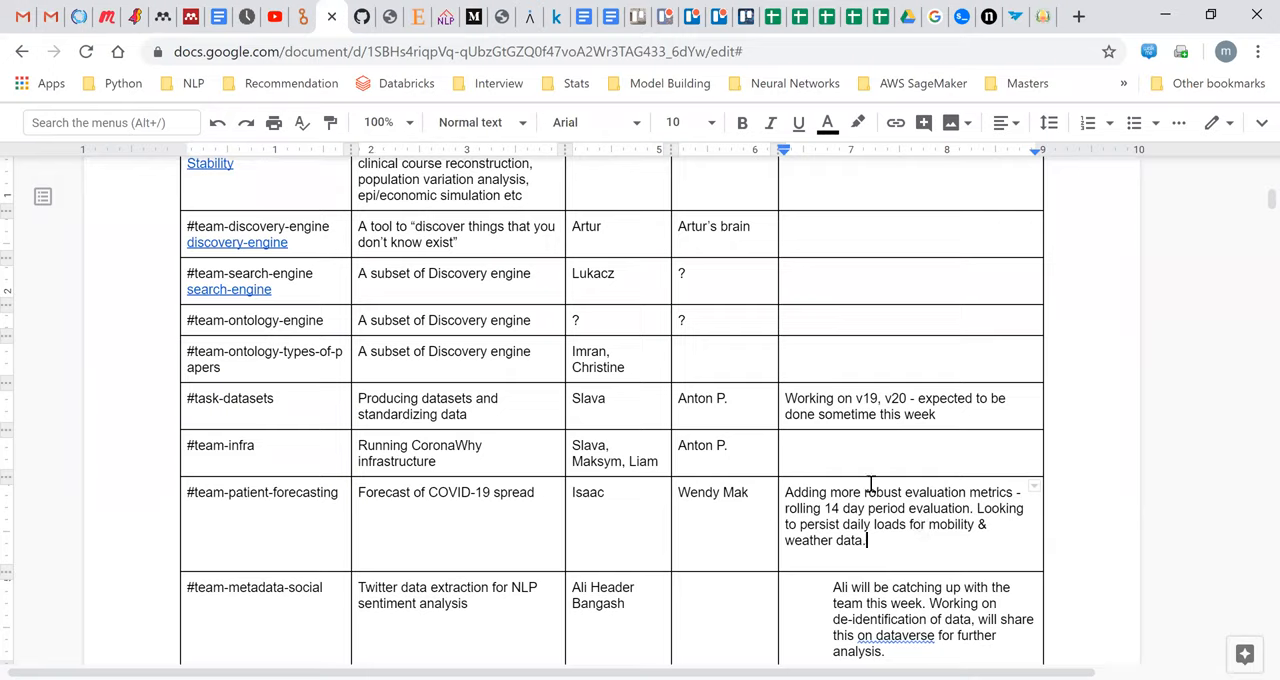